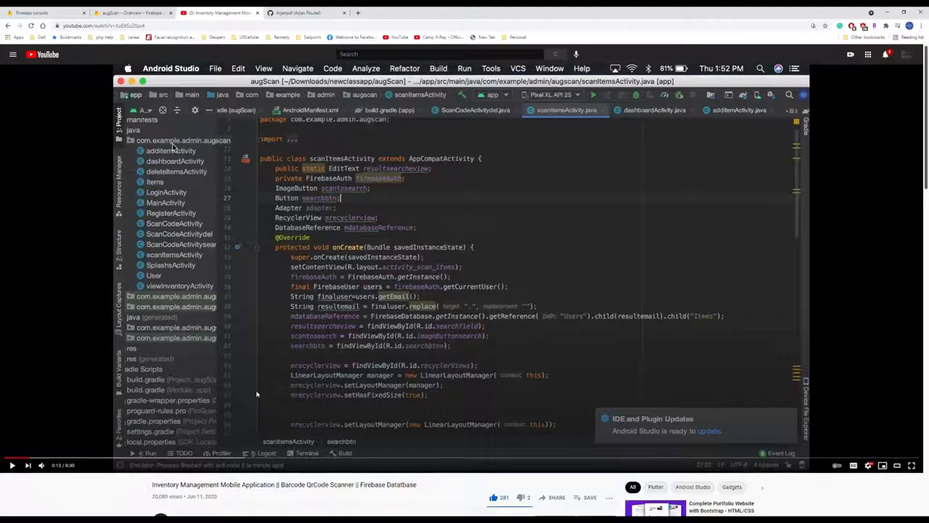
# Leave the YouTube tutorial and switch to the augScan project overview in Firebase.
pyautogui.scroll(-3)
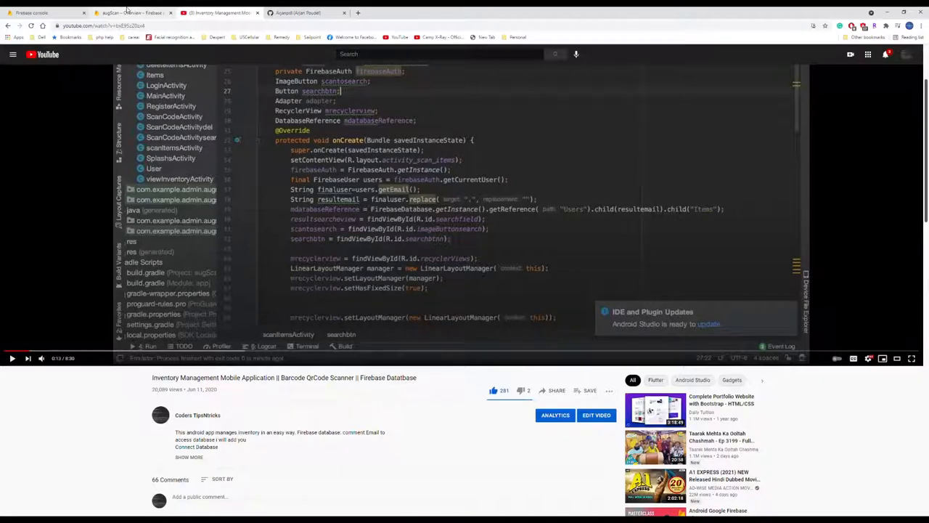
pyautogui.click(131, 11)
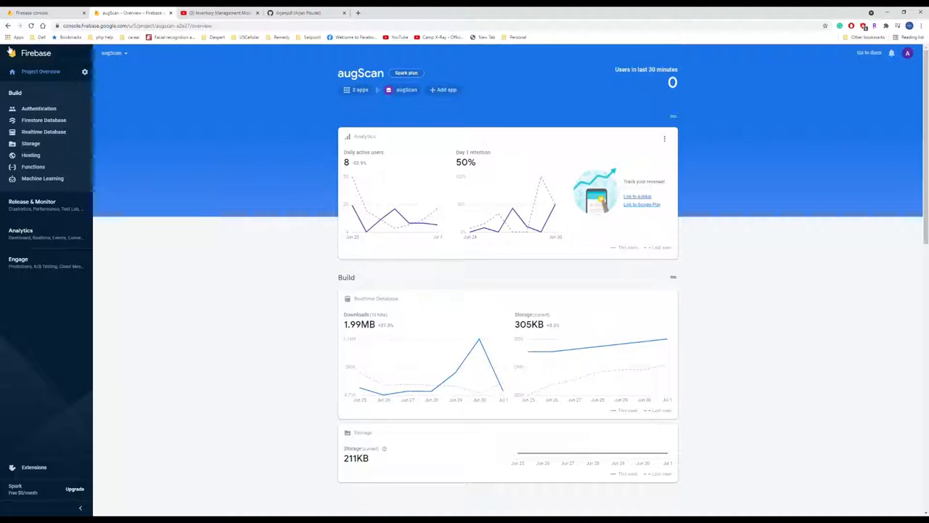
# Check the Authentication users list, then load the augScan Realtime Database data tree.
pyautogui.click(38, 107)
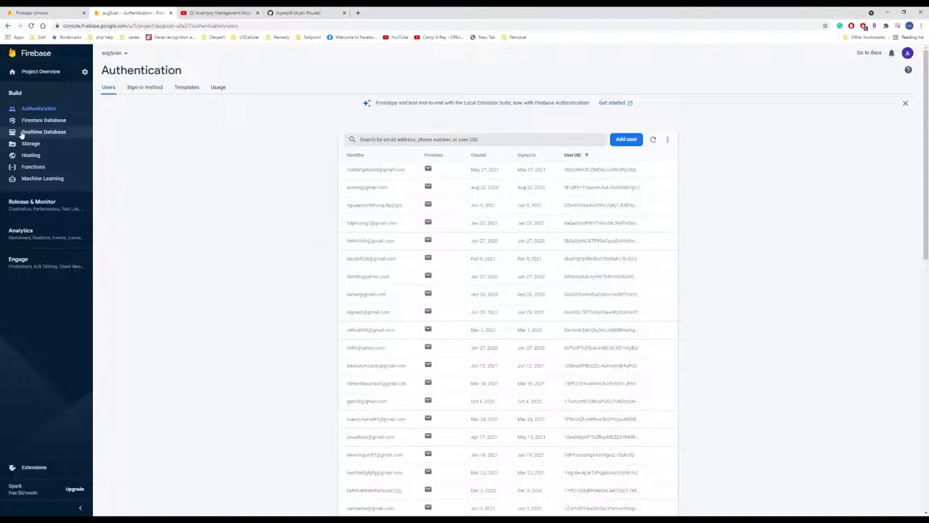
pyautogui.click(44, 130)
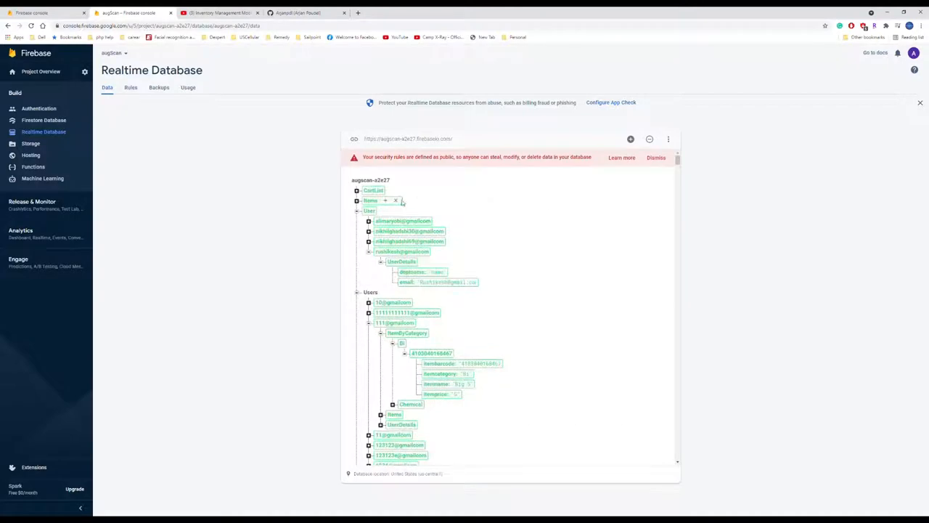
# Expand and browse the user and item records in the augScan data tree.
pyautogui.click(357, 201)
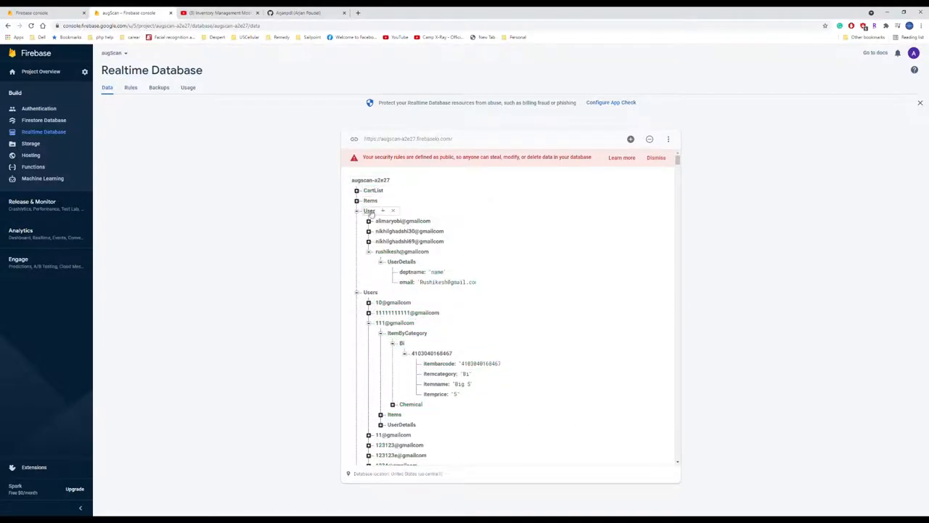
pyautogui.scroll(-3)
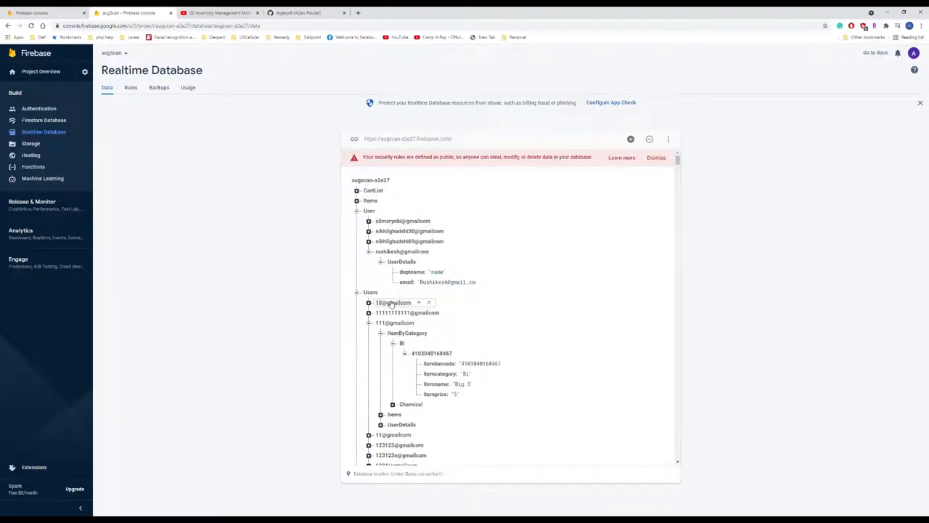
pyautogui.click(369, 323)
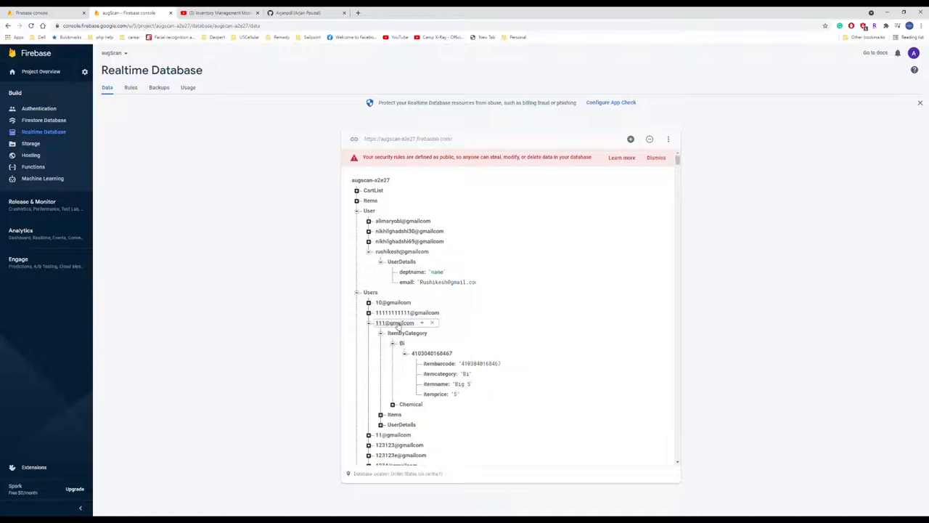
pyautogui.click(438, 363)
pyautogui.write('hexen')
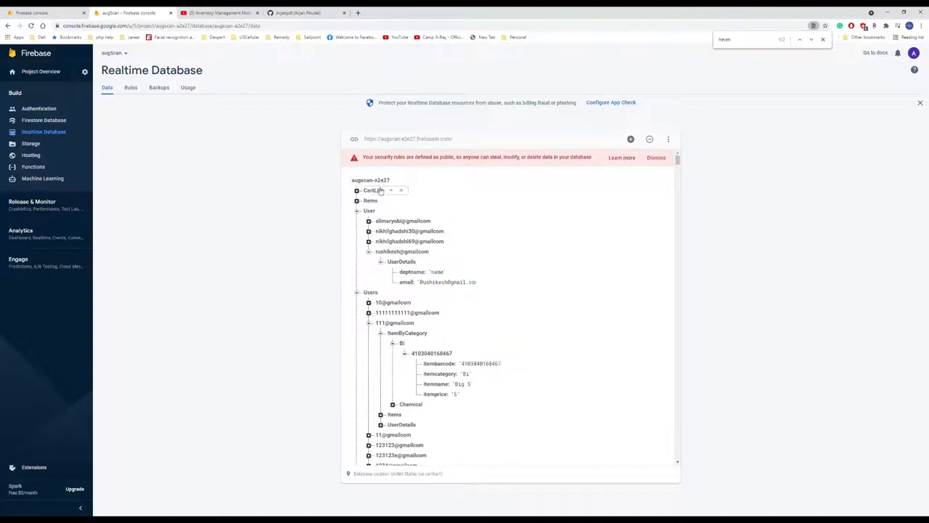
pyautogui.scroll(-3)
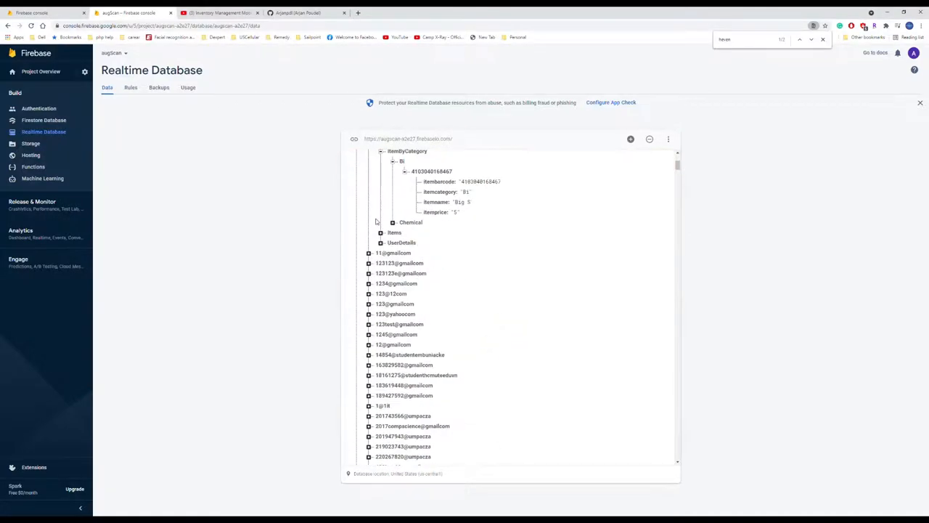
pyautogui.scroll(-3)
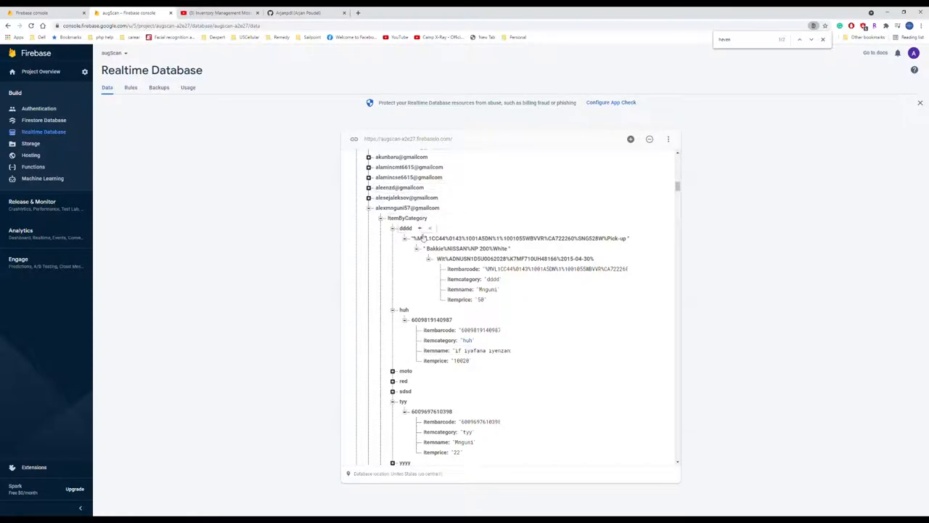
pyautogui.scroll(-3)
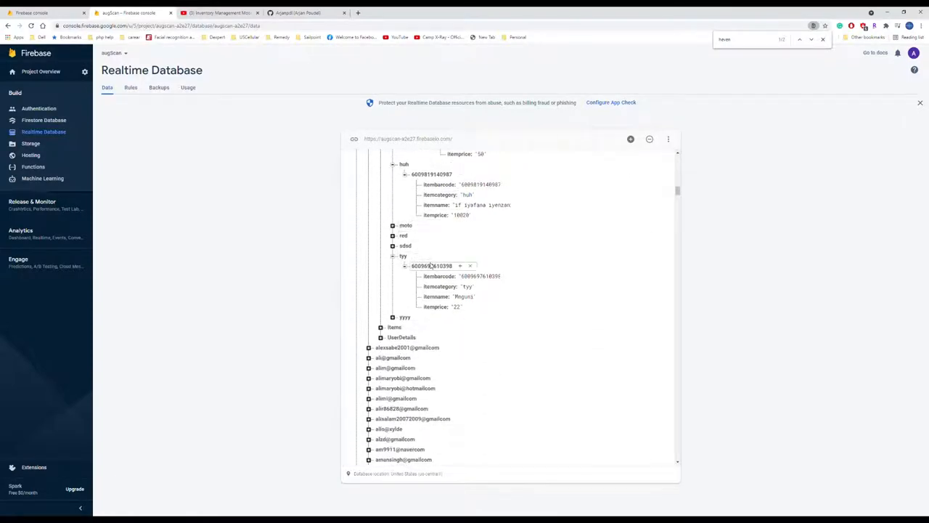
pyautogui.click(468, 286)
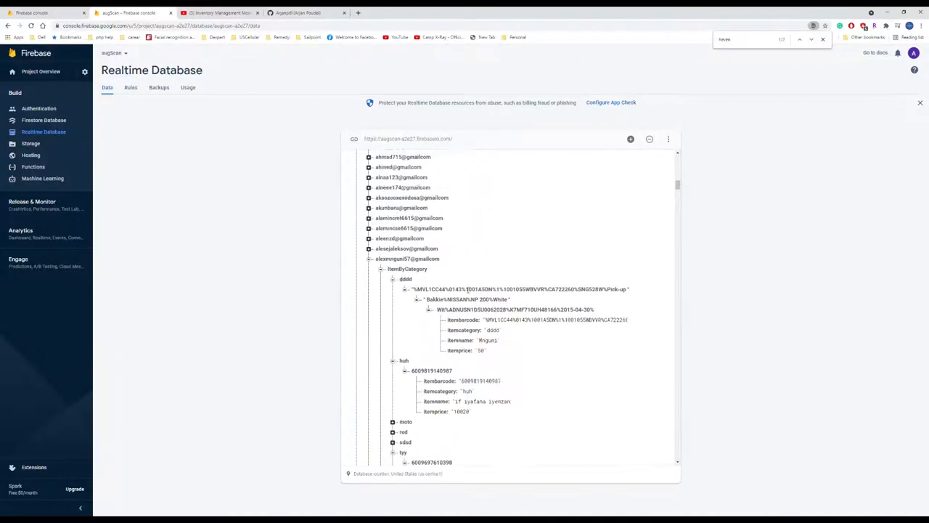
# Review the database Rules, Backups and Usage pages, then return to Data.
pyautogui.click(130, 87)
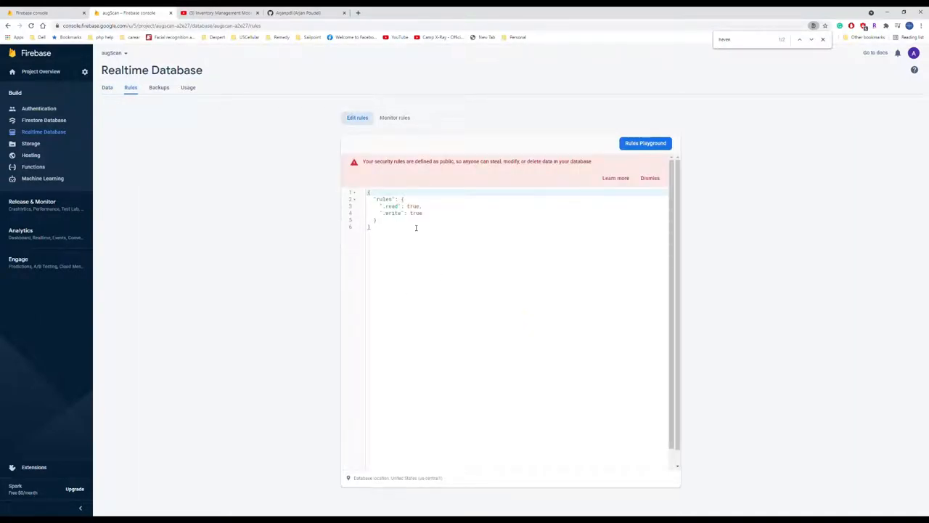
pyautogui.click(160, 87)
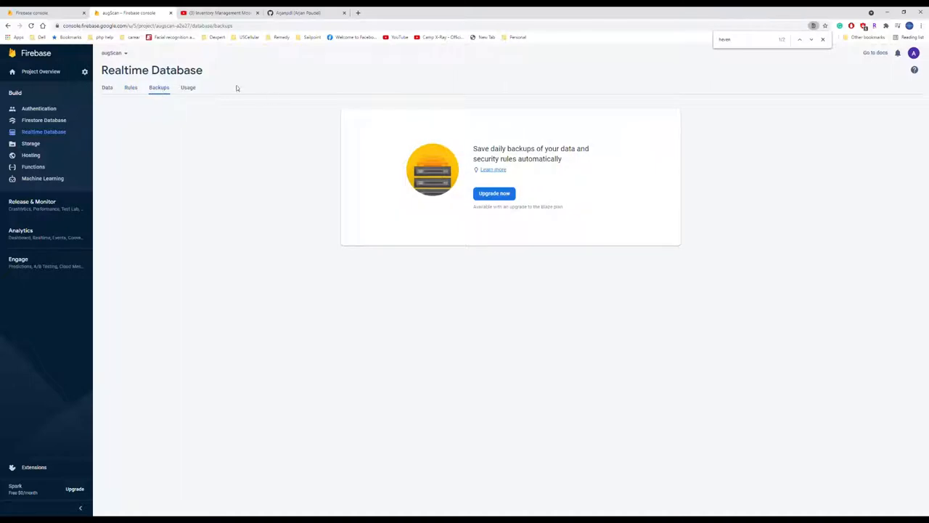
pyautogui.click(189, 87)
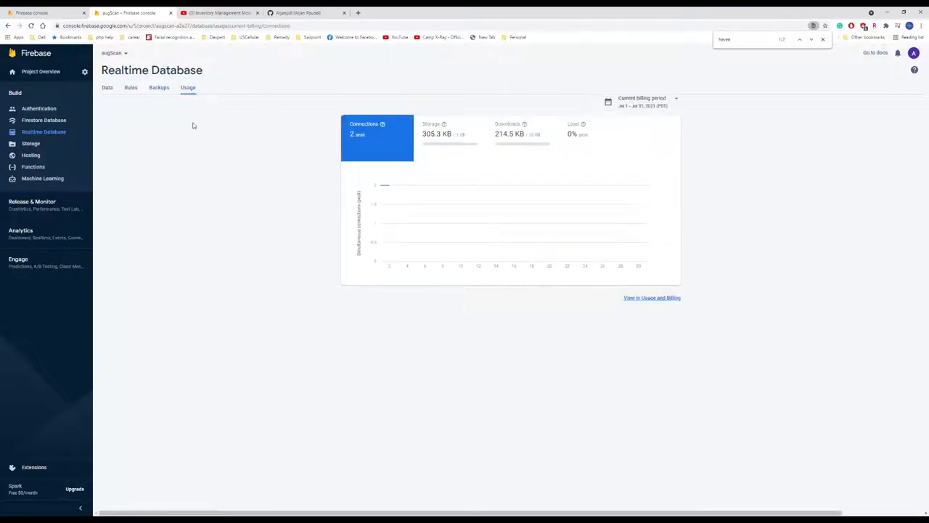
pyautogui.click(108, 87)
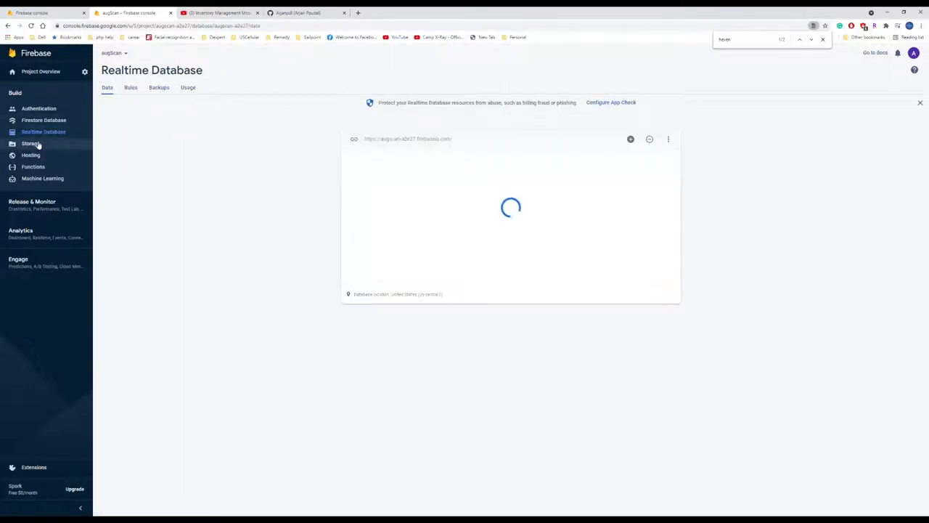
# View inventory.png's details in Storage, then return to the Realtime Database data.
pyautogui.click(30, 144)
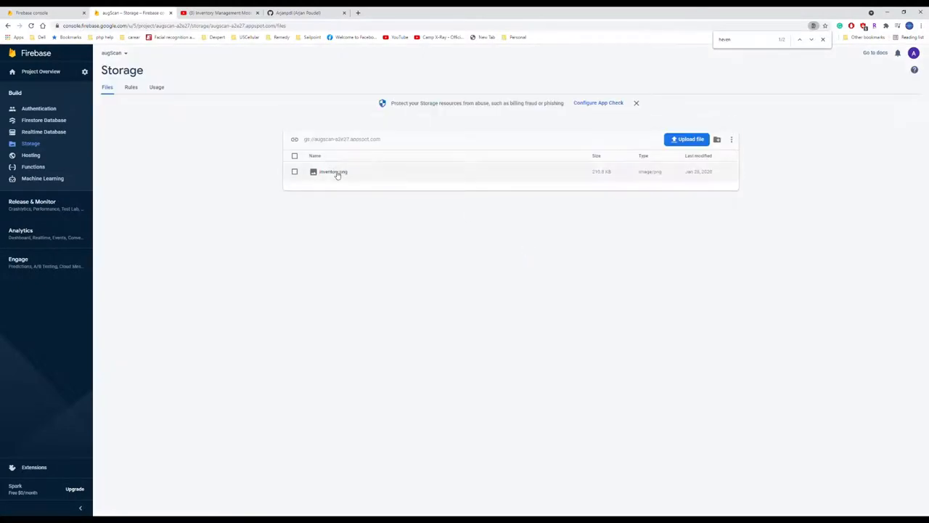
pyautogui.click(334, 171)
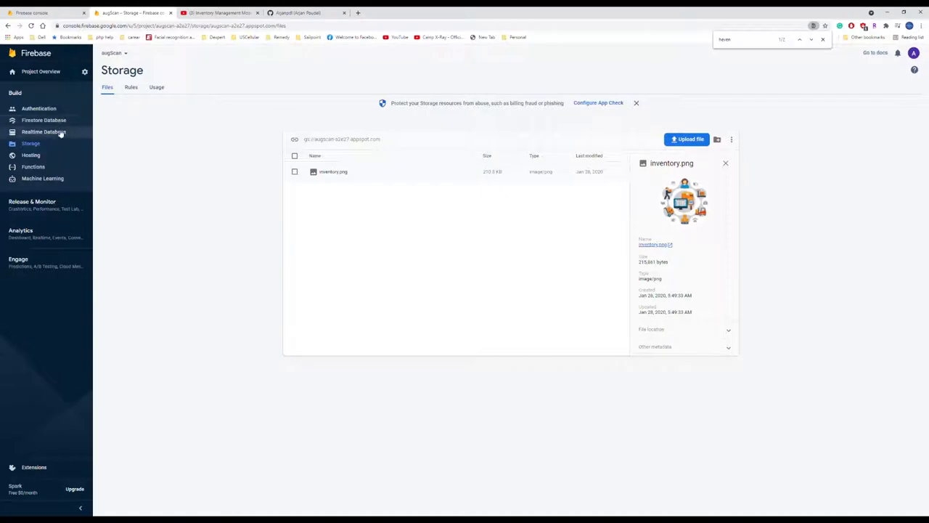
pyautogui.click(44, 131)
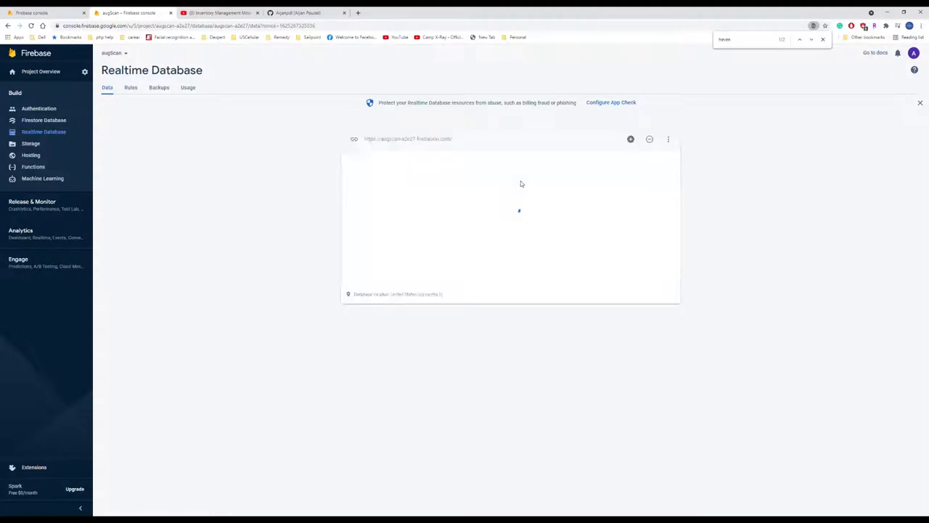
pyautogui.click(43, 119)
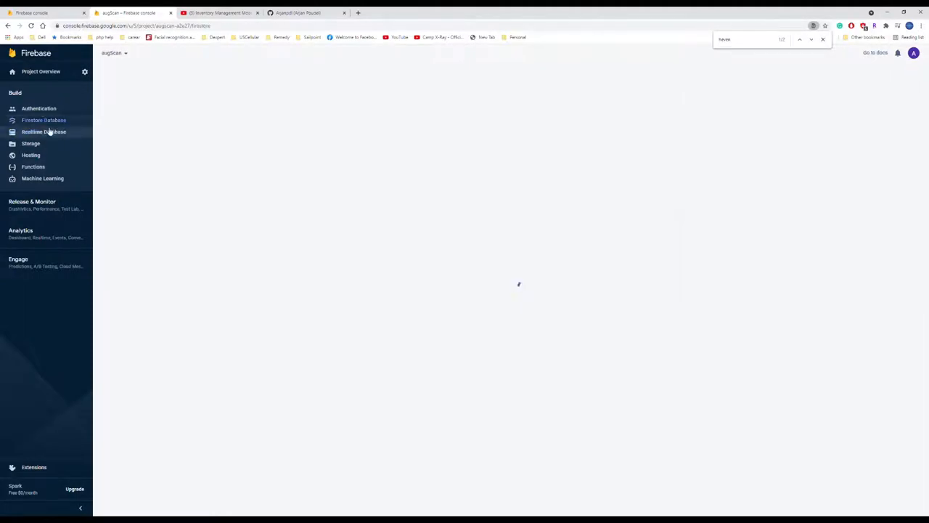
pyautogui.click(44, 130)
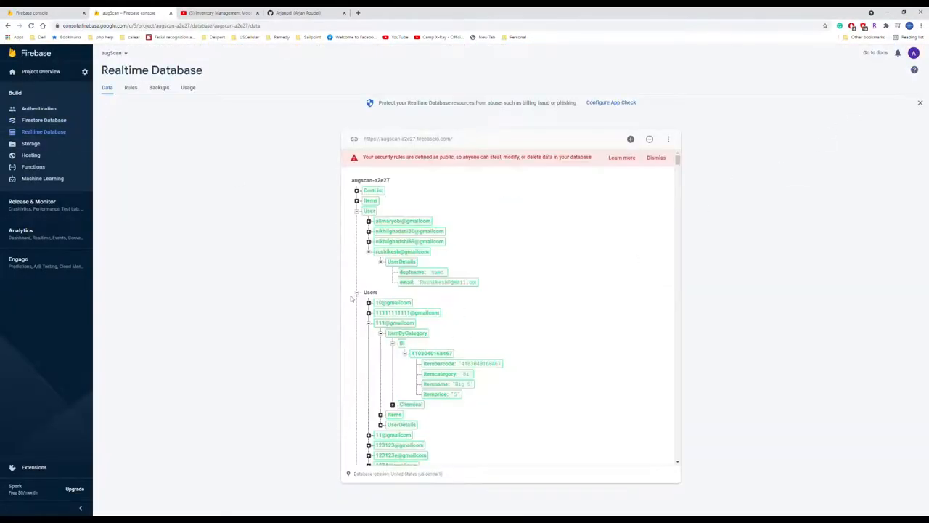
pyautogui.scroll(-3)
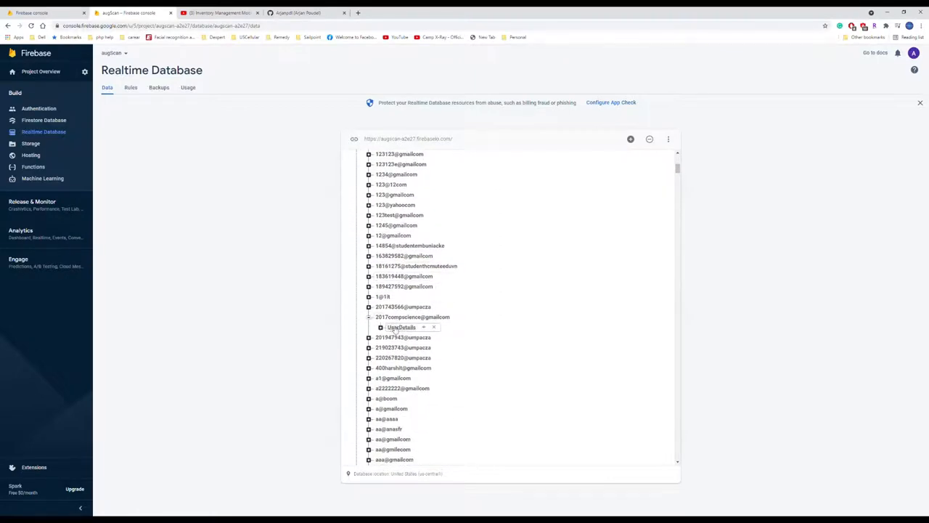
pyautogui.click(369, 317)
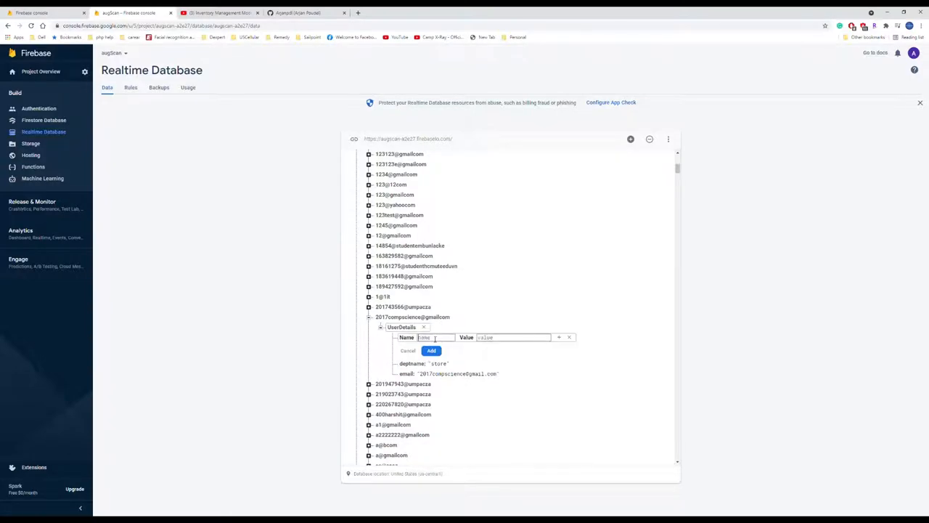
pyautogui.write('image')
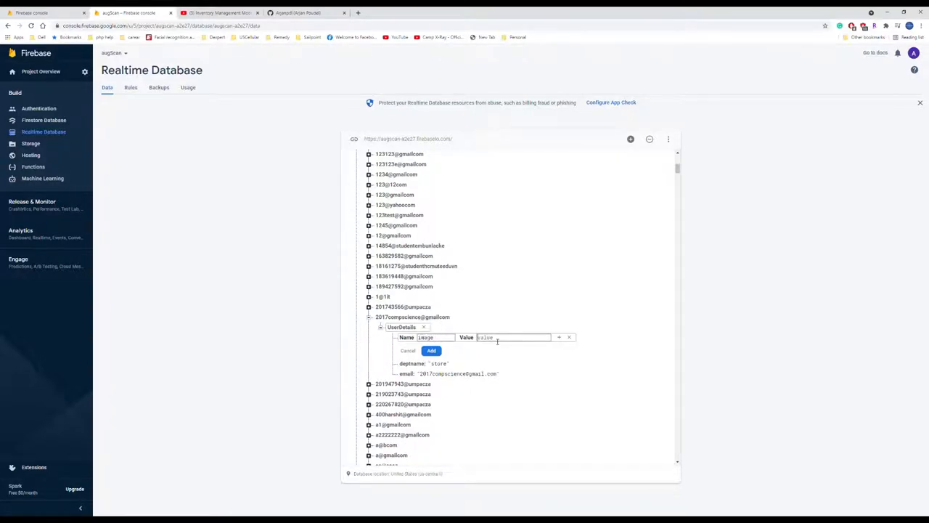
pyautogui.write('https://github.com/Arjanpdl')
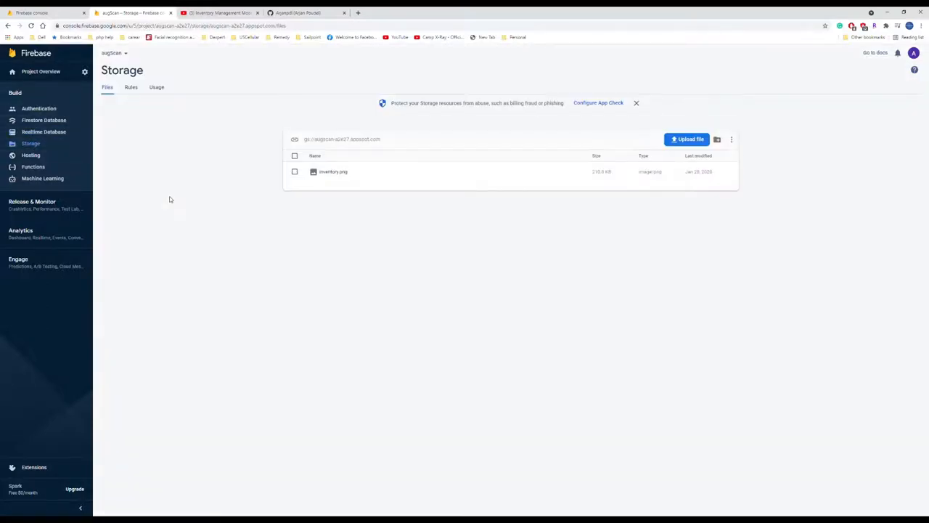
# Show inventory.png's file location and open its download URL in a new tab.
pyautogui.click(334, 171)
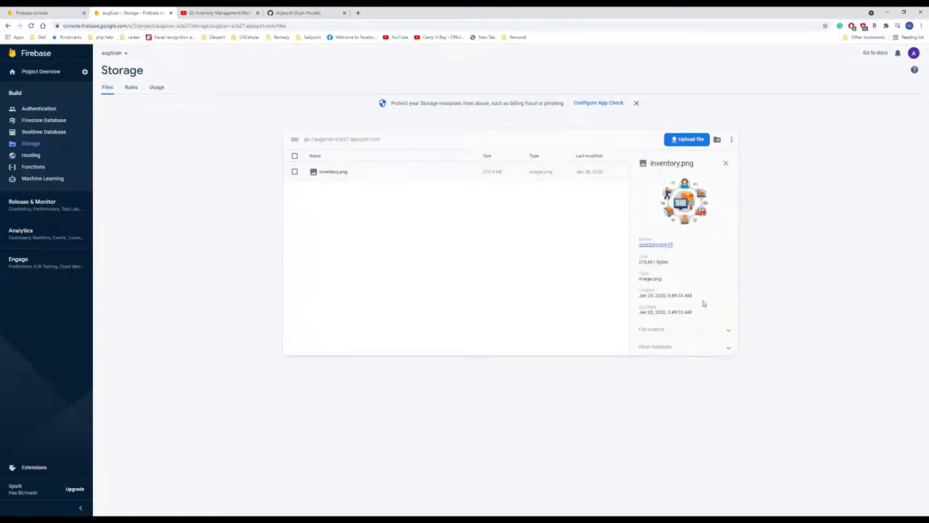
pyautogui.moveTo(688, 282)
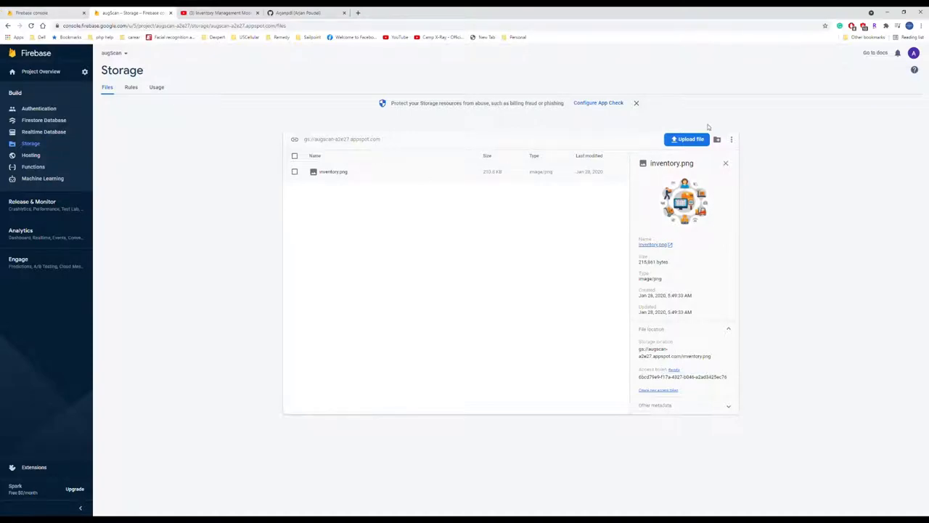
pyautogui.click(653, 244)
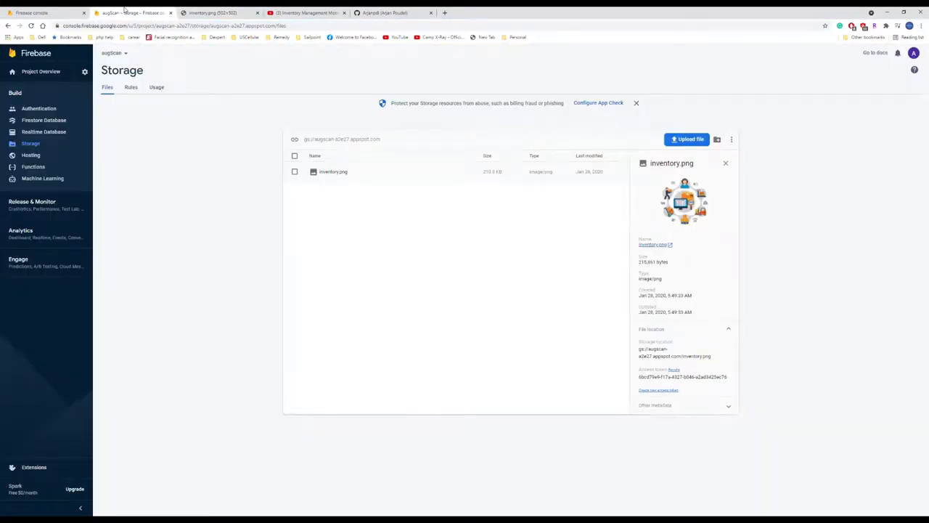
# Revisit Authentication users and the database, then return to the Firebase projects list.
pyautogui.click(37, 108)
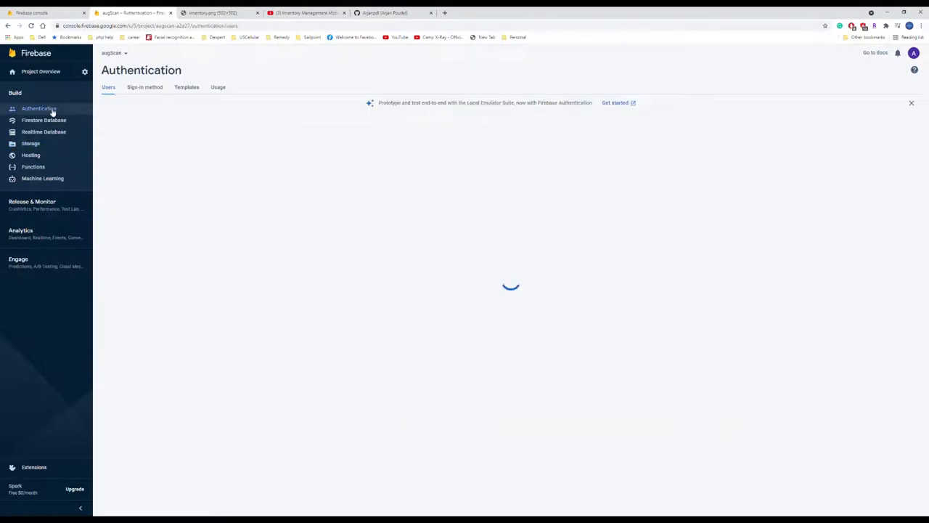
pyautogui.click(44, 130)
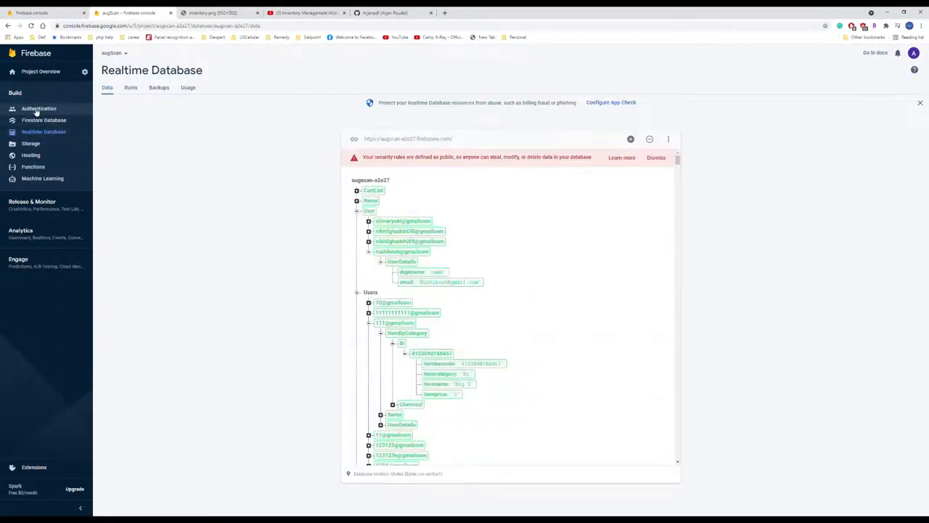
pyautogui.click(38, 107)
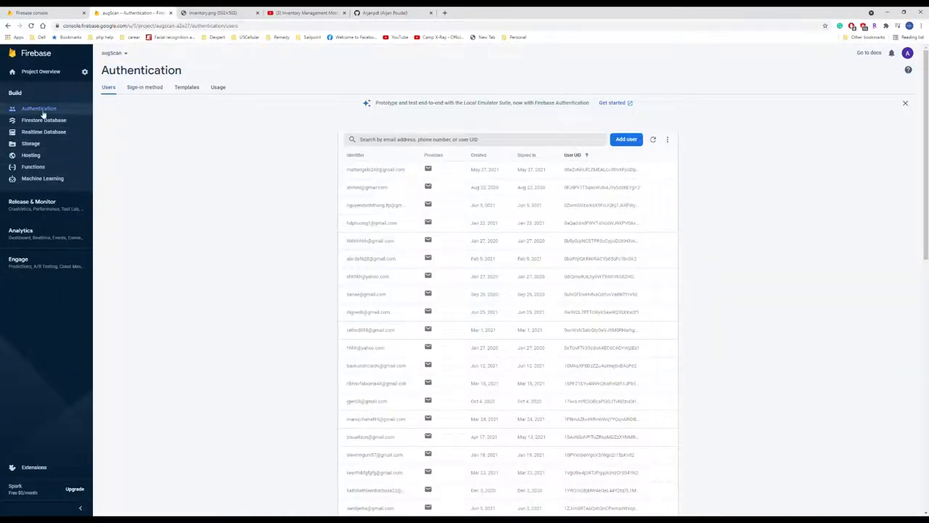
pyautogui.click(35, 52)
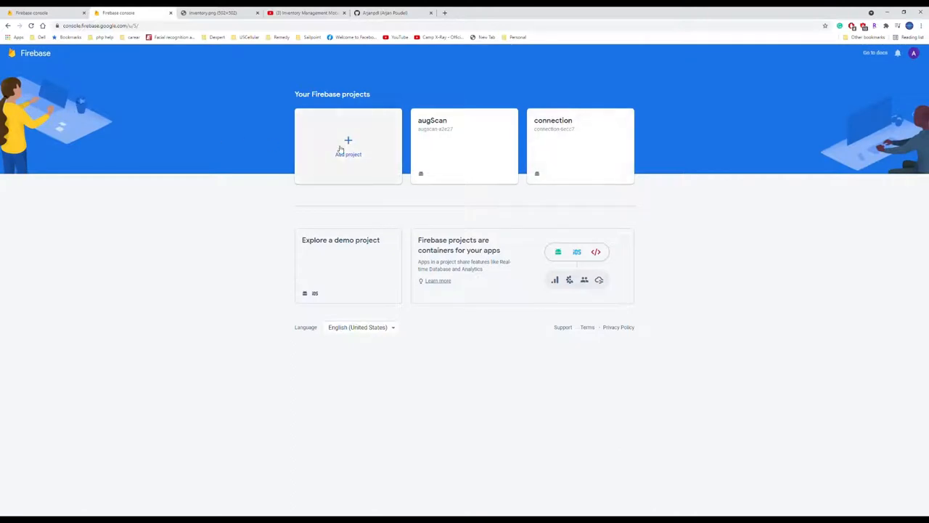
# Create project 'test' with Analytics on the Default Account for Firebase and open its overview.
pyautogui.click(349, 145)
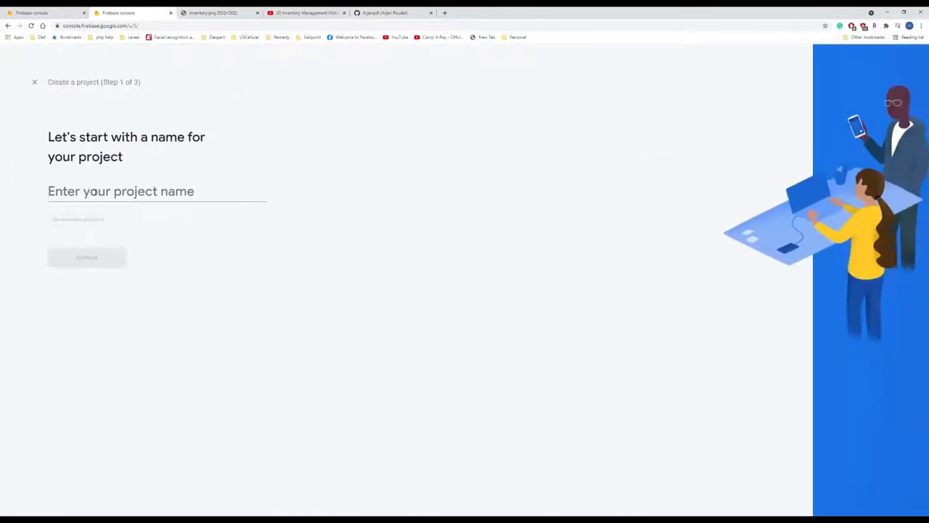
pyautogui.write('test')
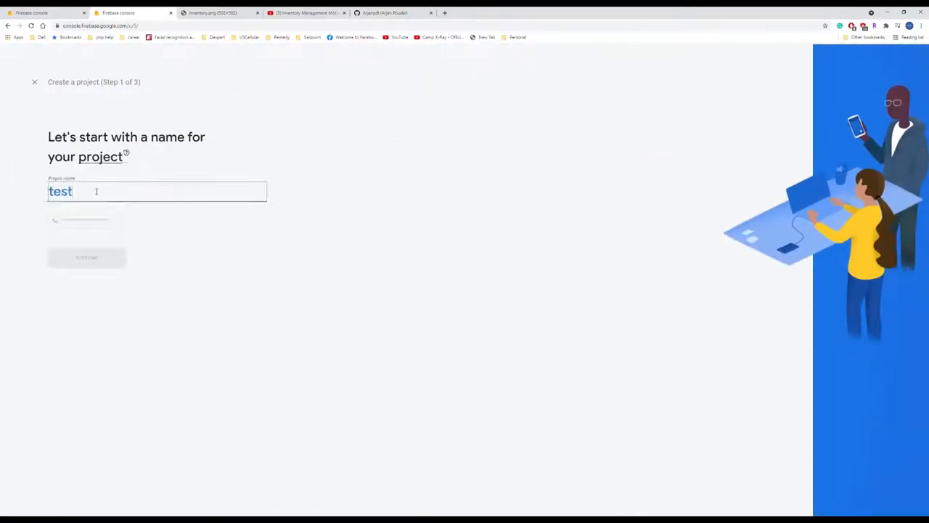
pyautogui.click(87, 257)
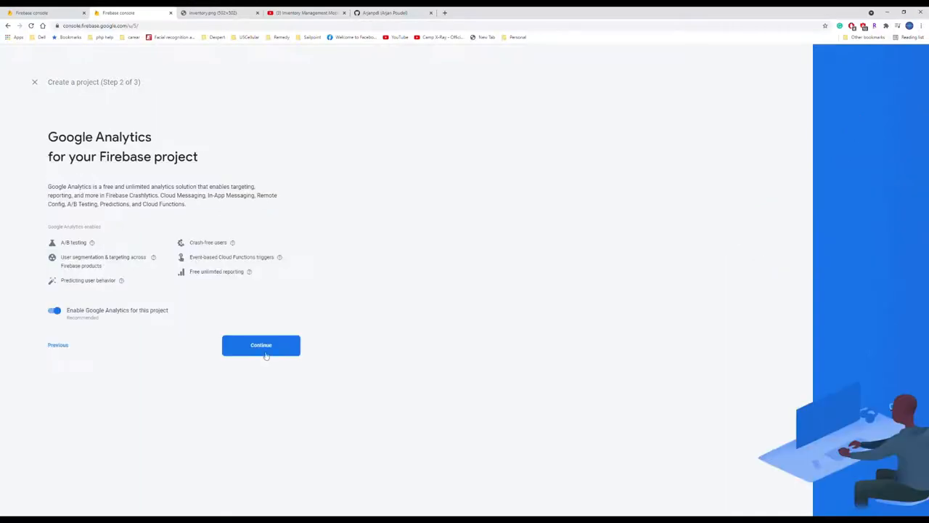
pyautogui.click(261, 346)
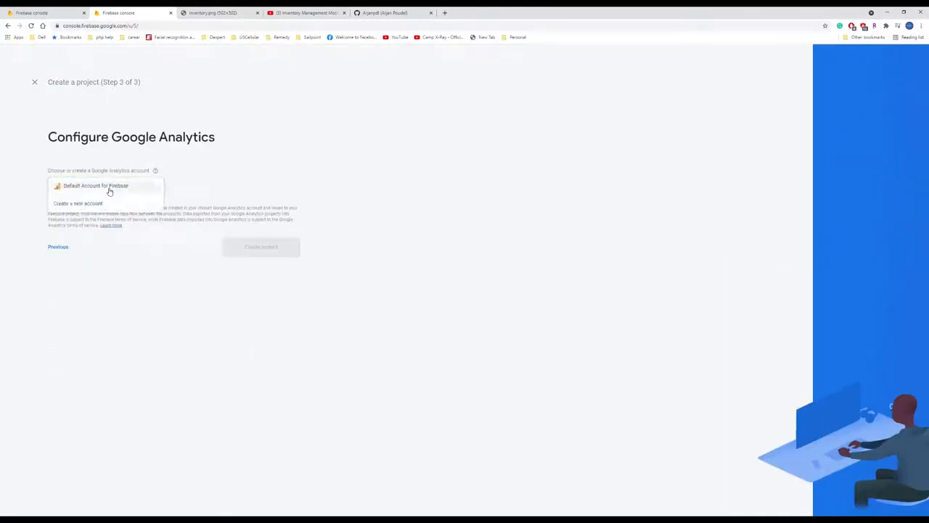
pyautogui.click(262, 247)
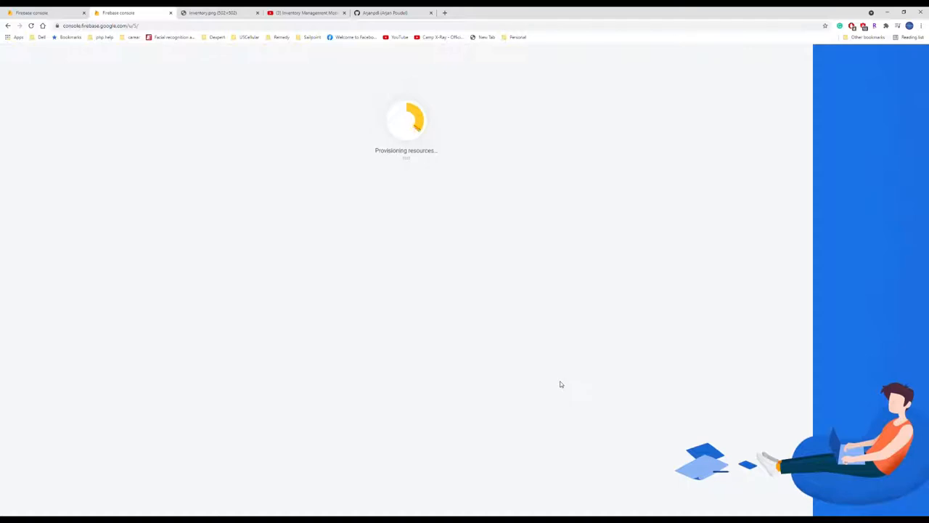
pyautogui.moveTo(432, 85)
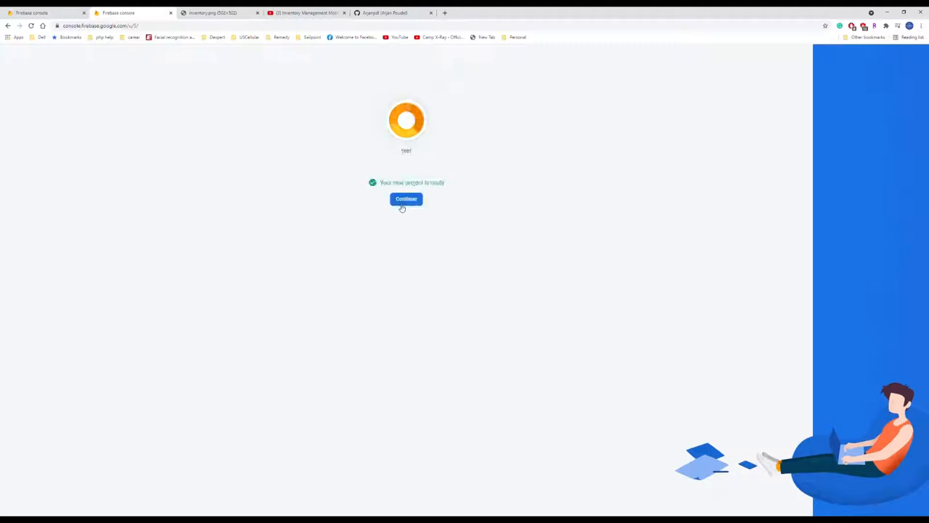
pyautogui.click(407, 199)
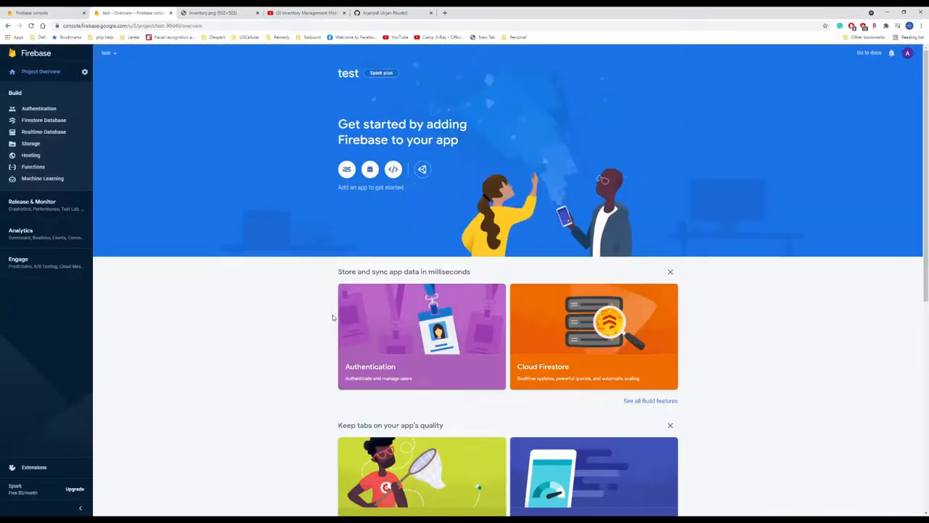
pyautogui.moveTo(346, 169)
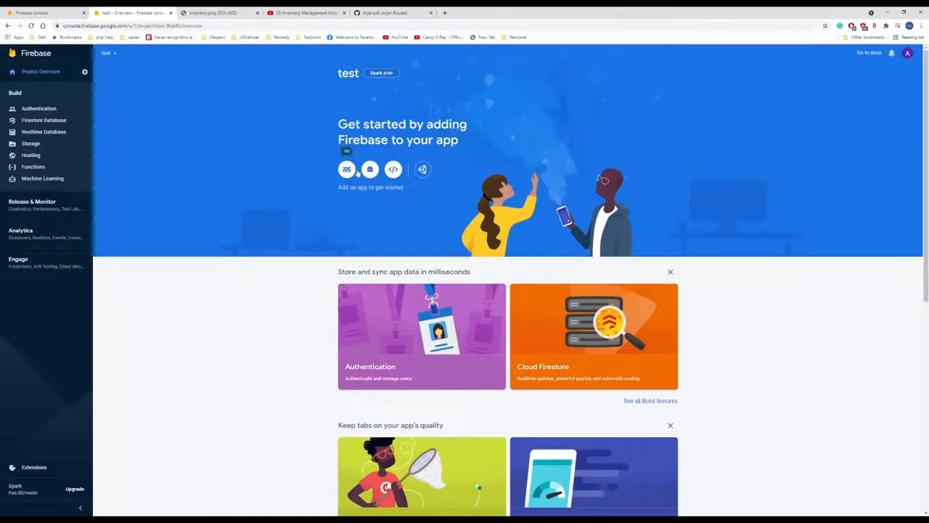
# Register Android app com.app.app, download google-services.json, and switch to the GitHub profile.
pyautogui.click(371, 168)
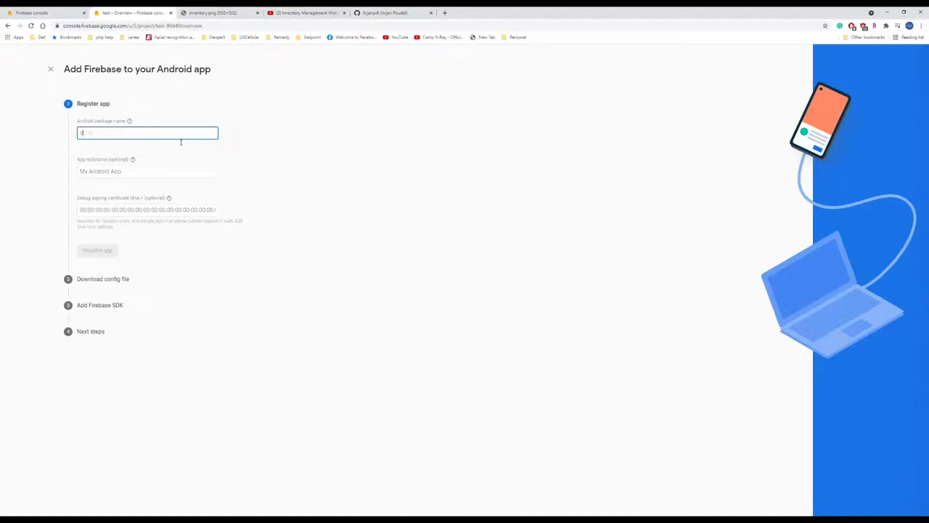
pyautogui.write('com.app.app')
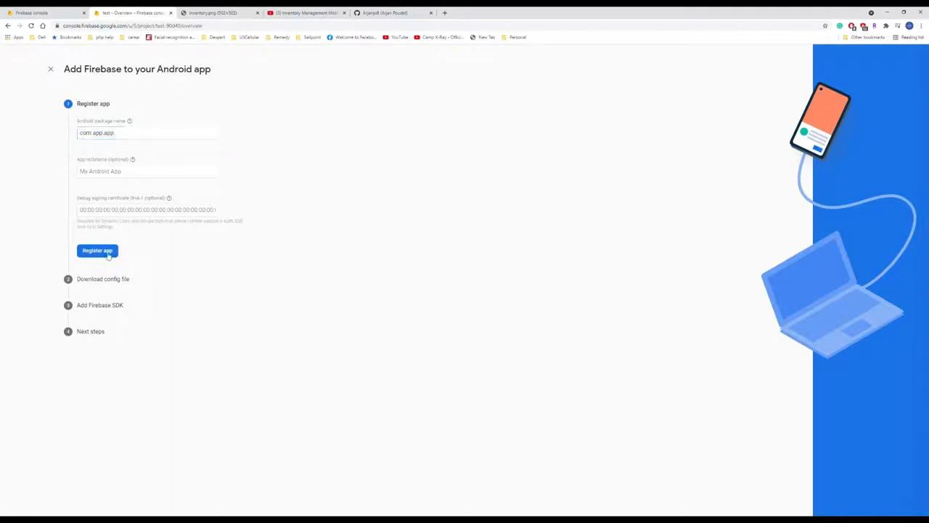
pyautogui.click(96, 250)
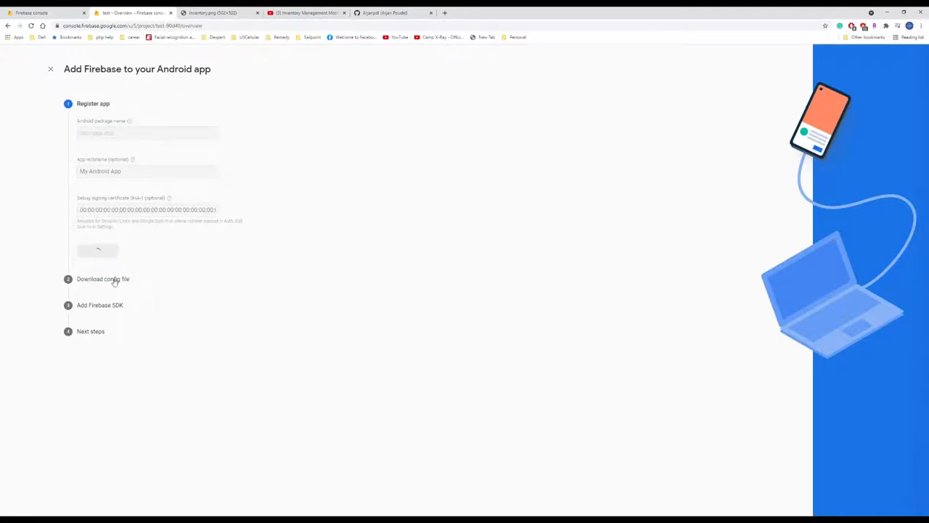
pyautogui.click(98, 250)
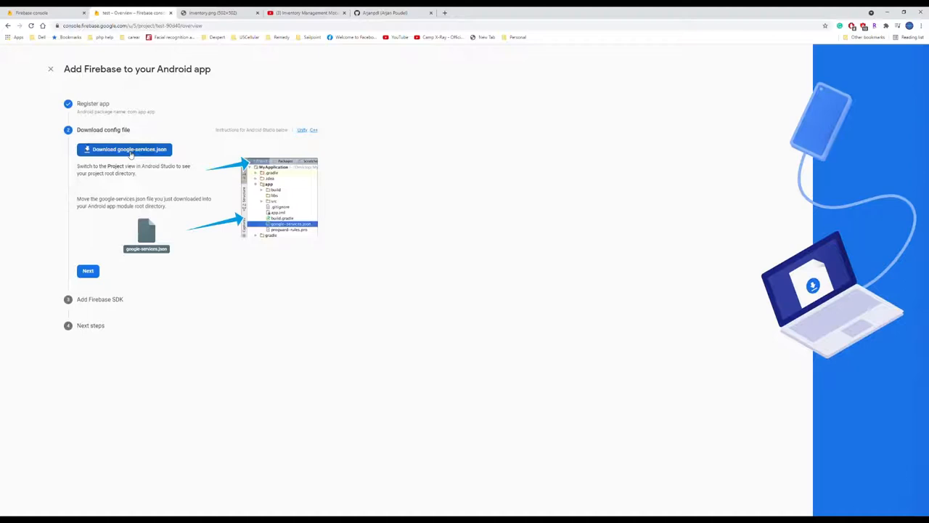
pyautogui.click(125, 148)
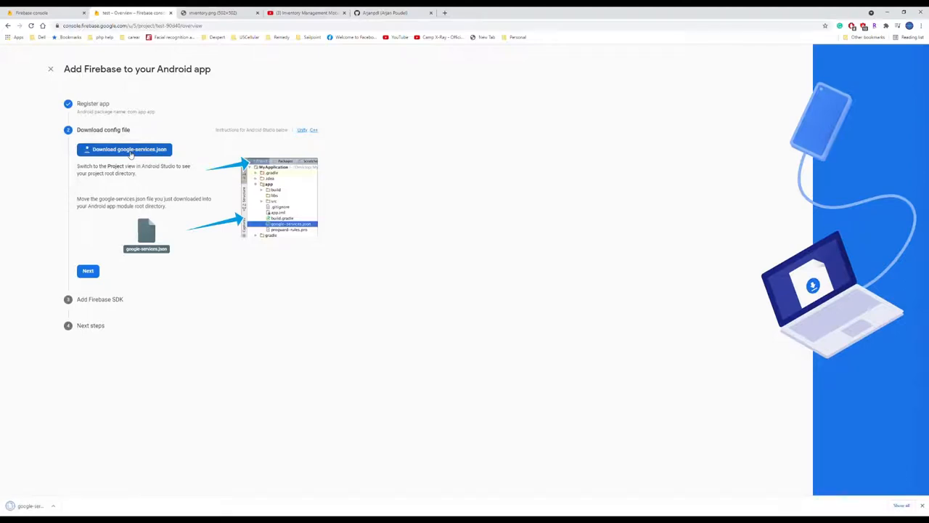
pyautogui.click(125, 148)
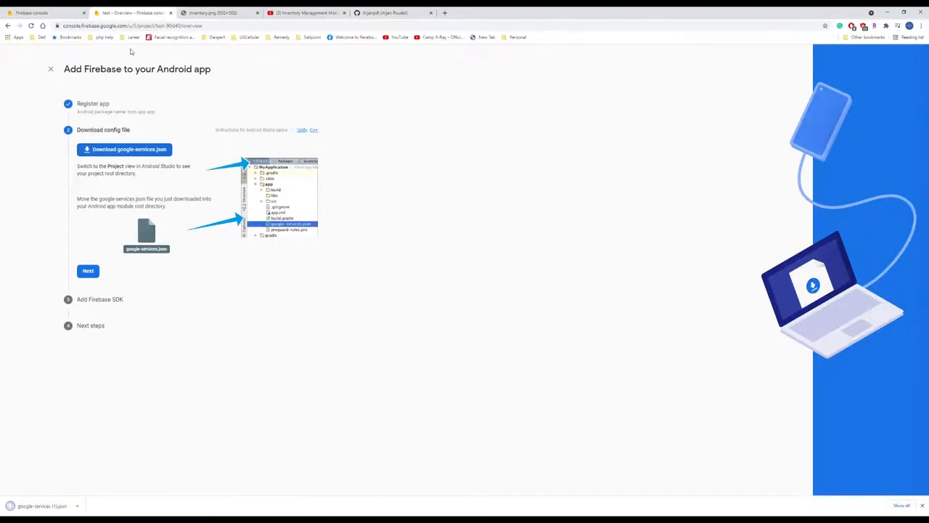
pyautogui.click(385, 12)
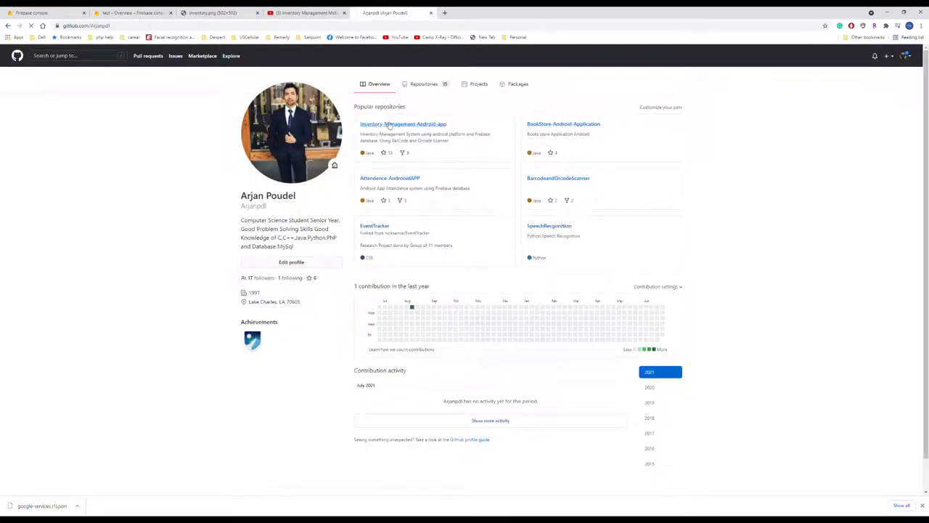
# View app/google-services.json in the Inventory-Management-Android-app repo, then return to Firebase setup.
pyautogui.click(404, 123)
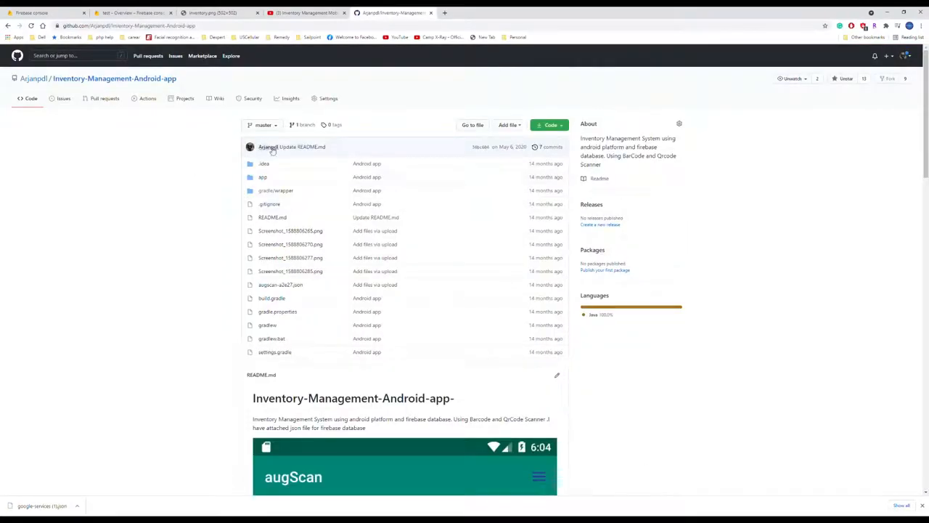
pyautogui.click(262, 177)
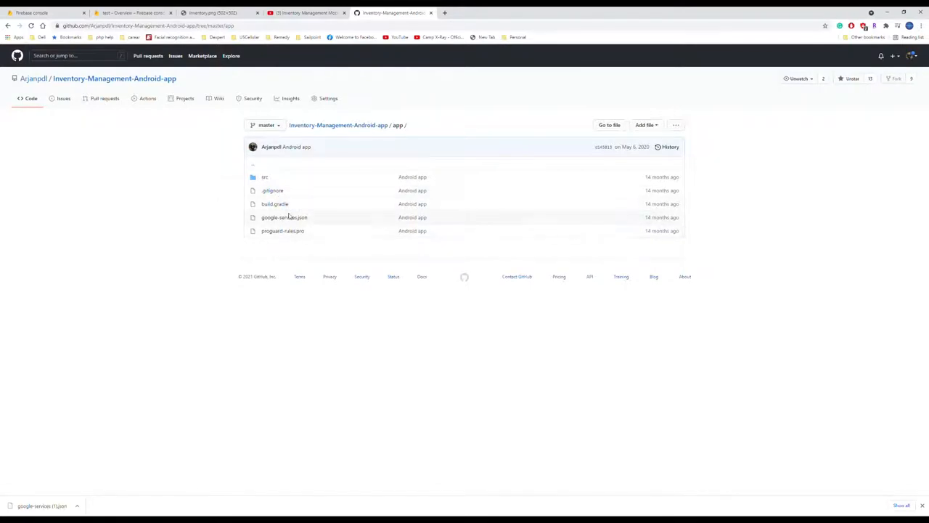
pyautogui.click(285, 218)
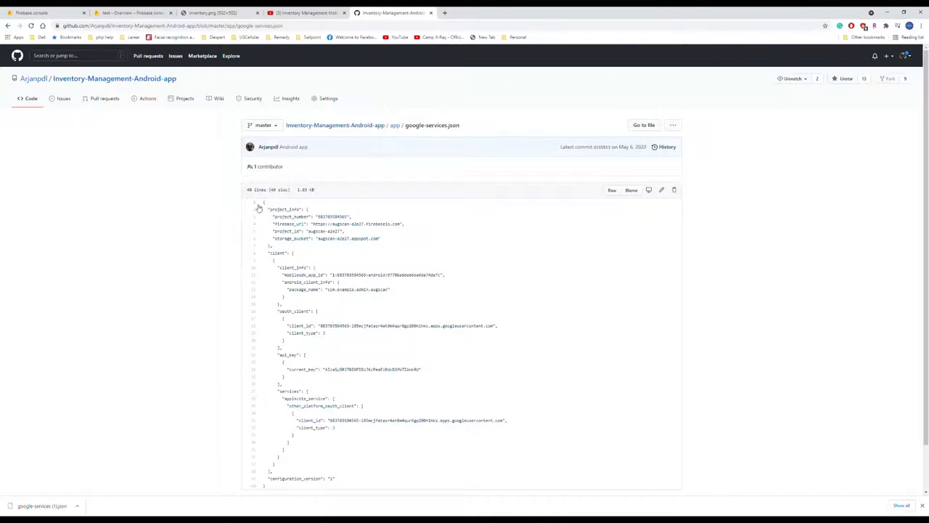
pyautogui.moveTo(520, 386)
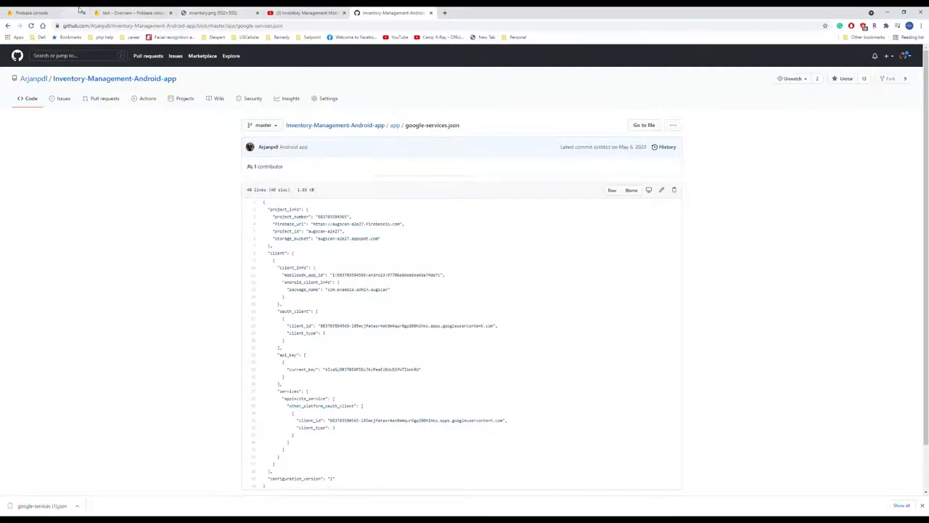
pyautogui.click(31, 12)
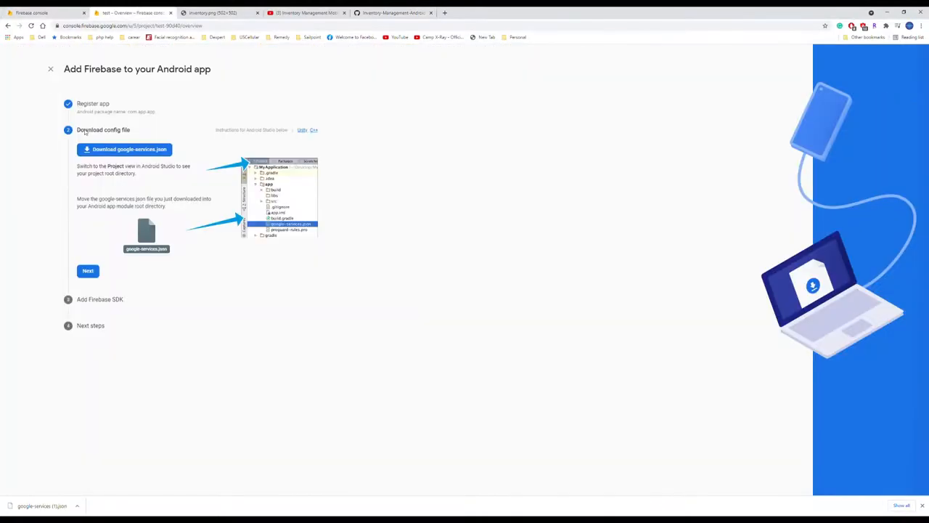
# Advance past the config file and SDK steps and continue to the test project overview.
pyautogui.click(87, 270)
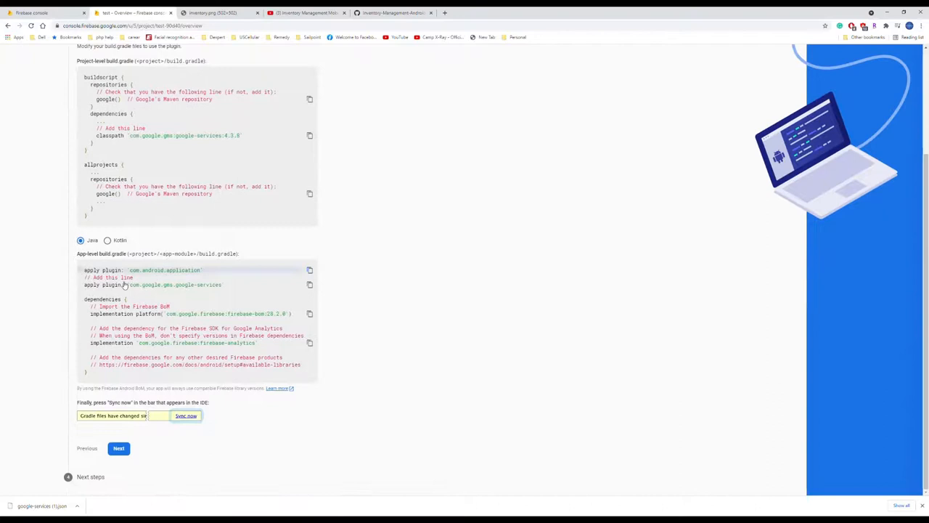
pyautogui.click(119, 447)
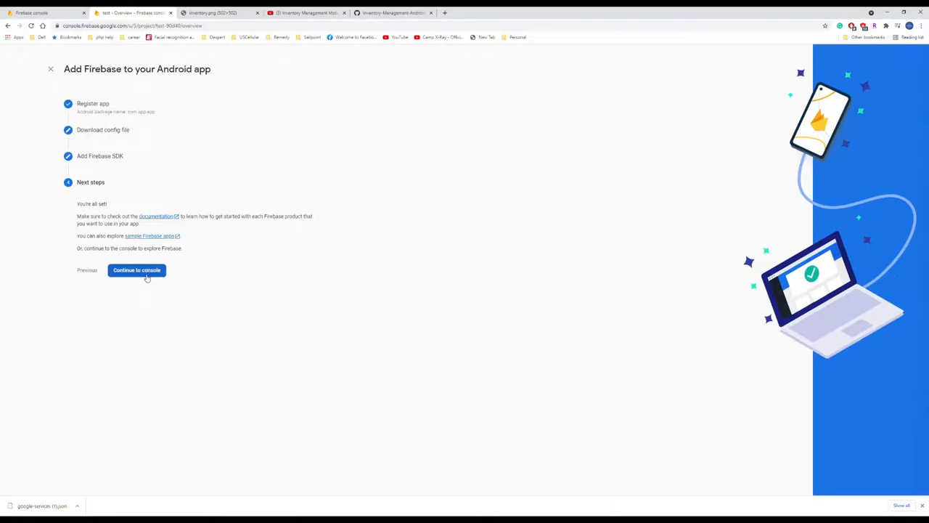
pyautogui.click(137, 270)
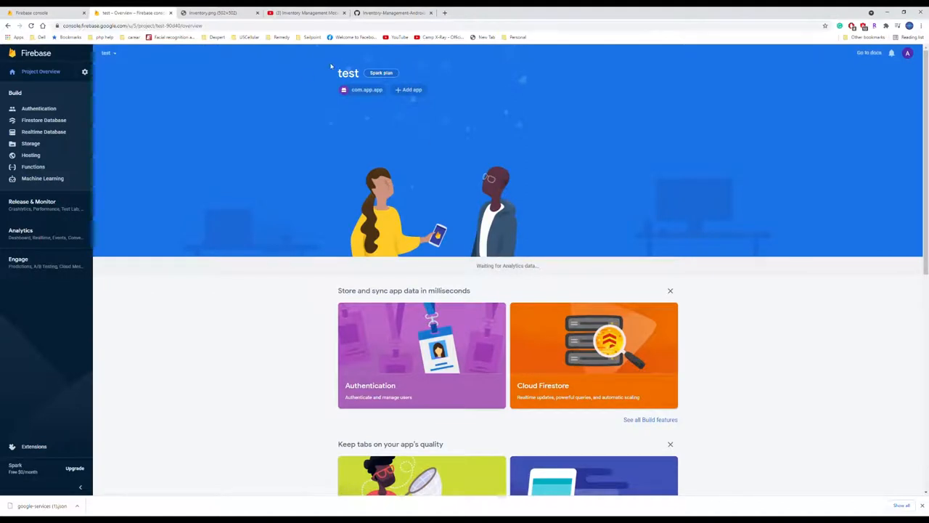
pyautogui.moveTo(420, 76)
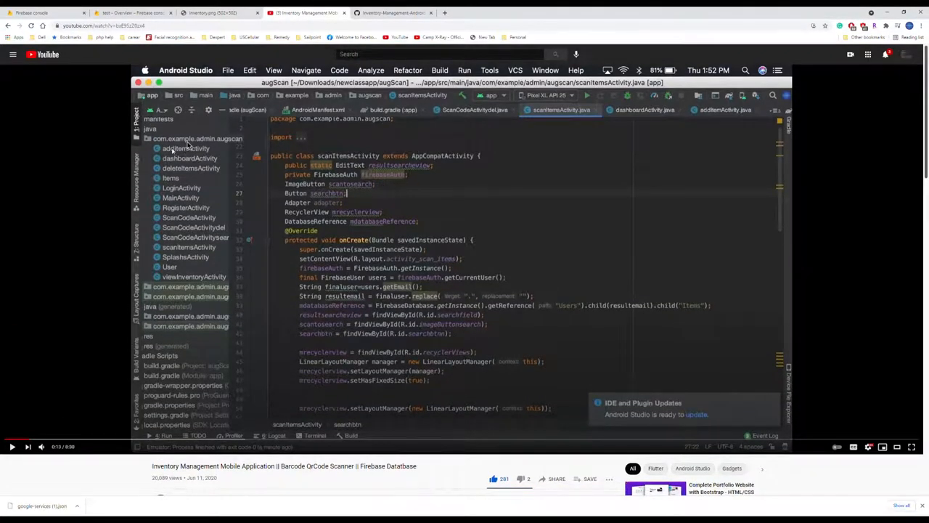
# Return from YouTube to the GitHub repository showing app/src/main/res.
pyautogui.click(393, 11)
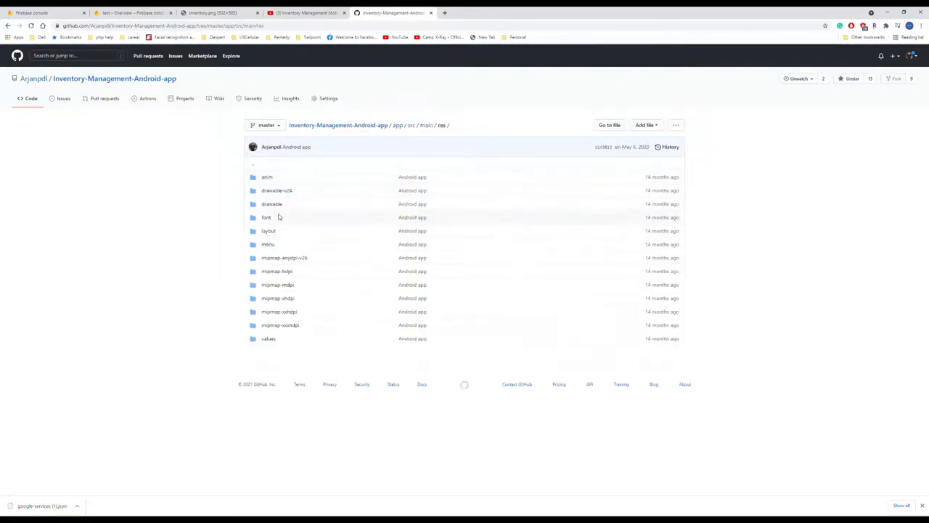
# Glance at the anim folder, return to the repository root and view the Code clone options.
pyautogui.click(267, 178)
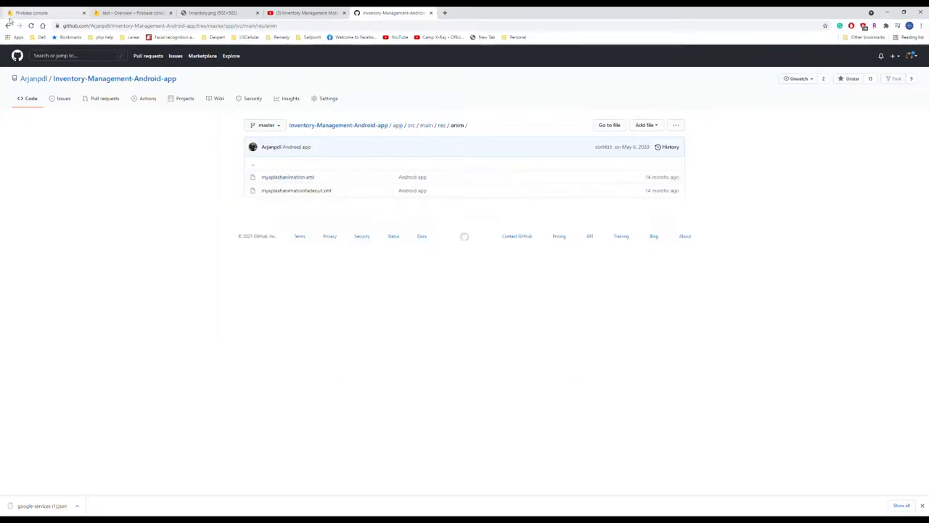
pyautogui.click(442, 125)
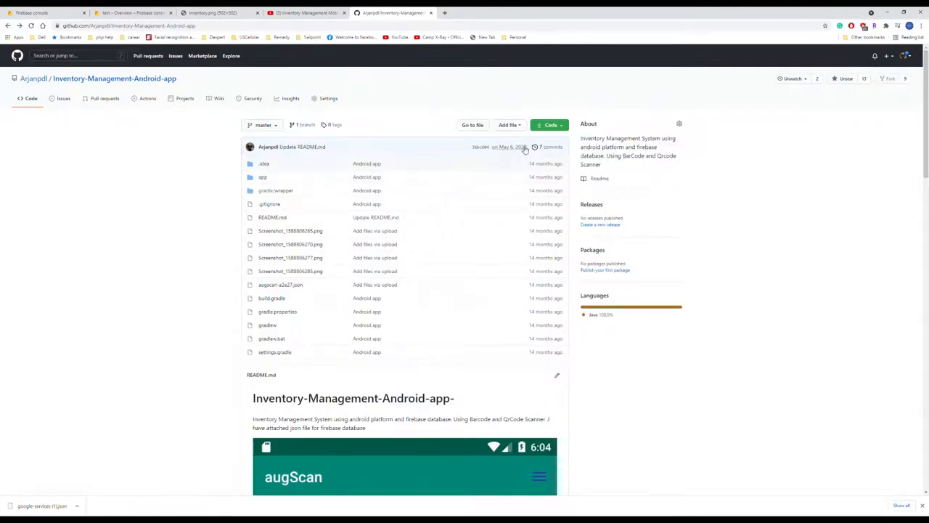
pyautogui.click(549, 125)
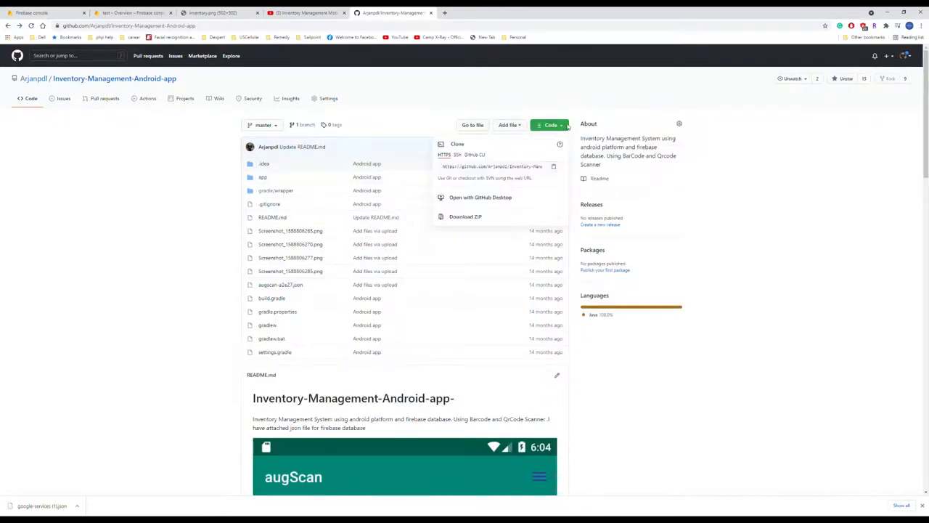
pyautogui.moveTo(465, 239)
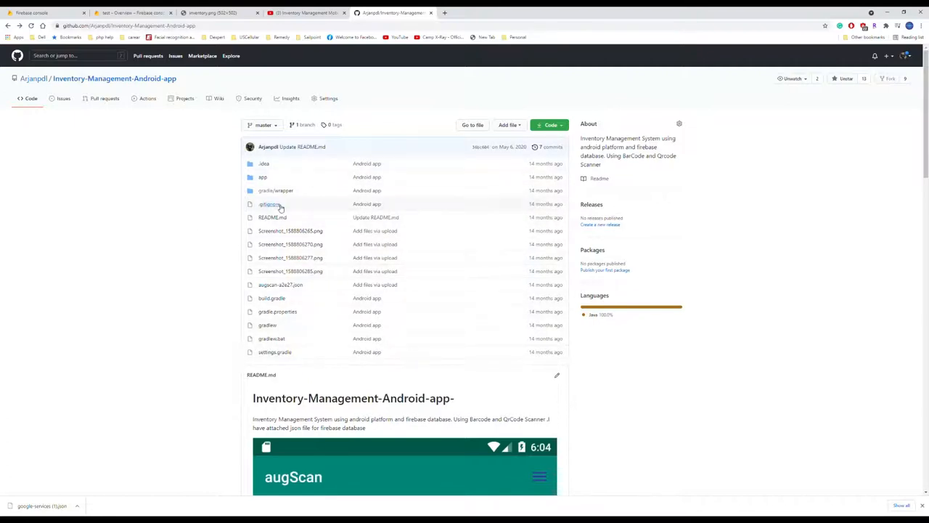
# Browse app/src/main, its java and res folders, ending at AndroidManifest.xml.
pyautogui.click(262, 177)
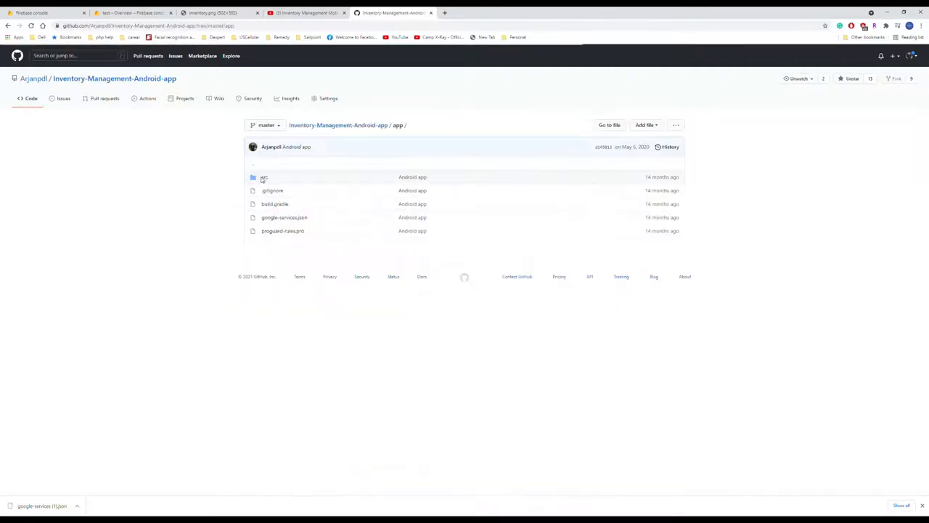
pyautogui.click(265, 177)
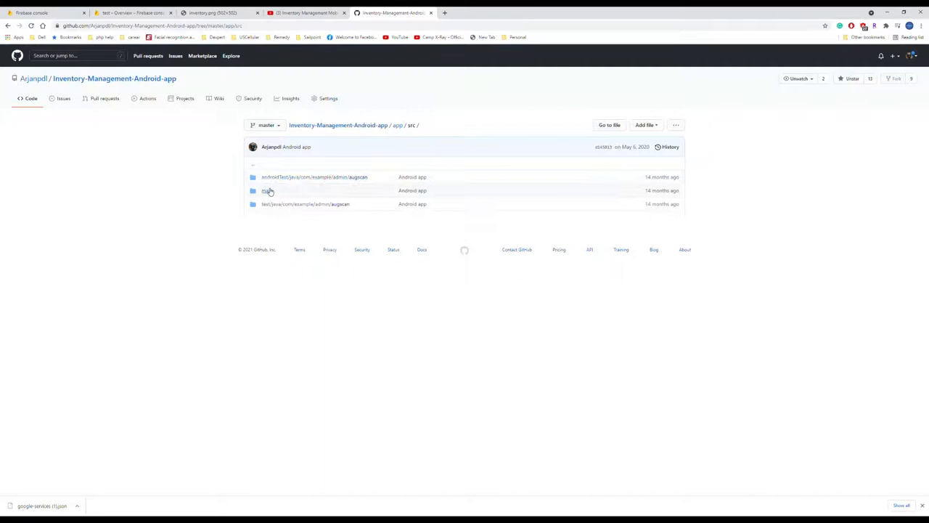
pyautogui.click(268, 190)
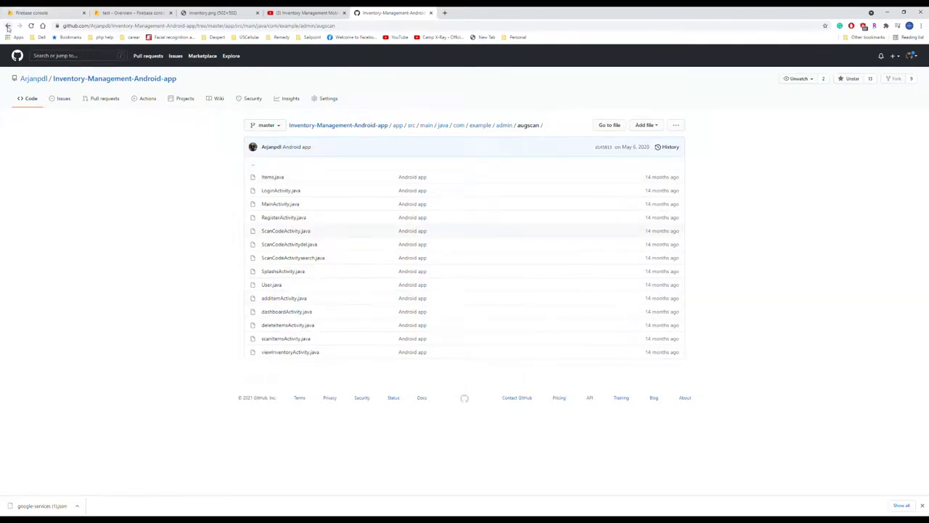
pyautogui.click(427, 125)
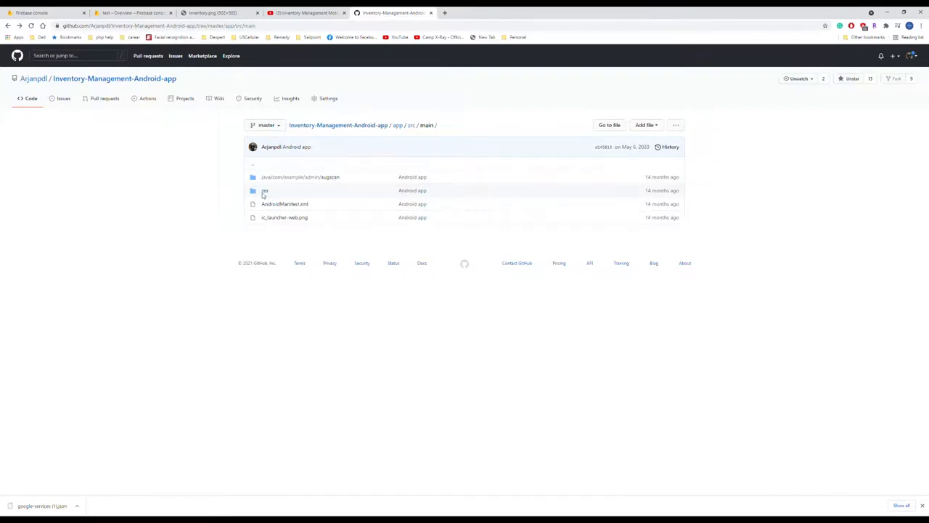
pyautogui.click(264, 191)
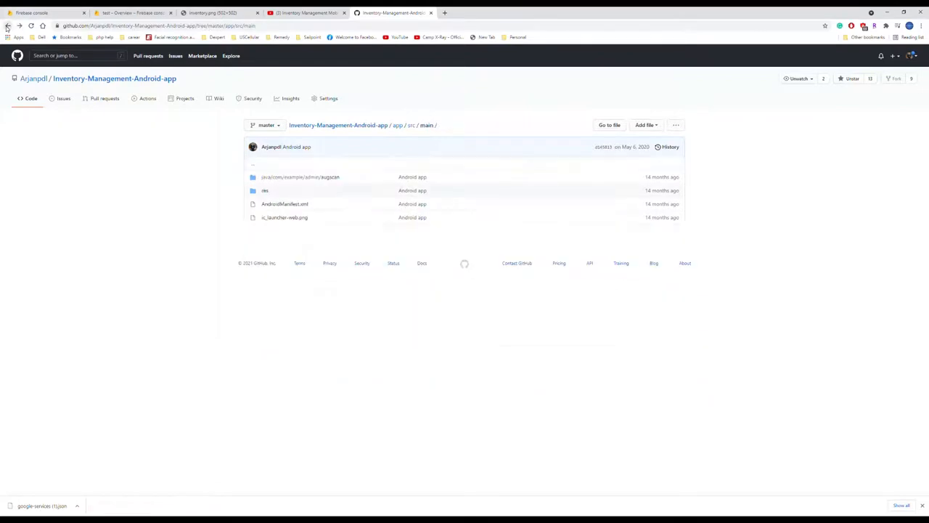
pyautogui.click(285, 203)
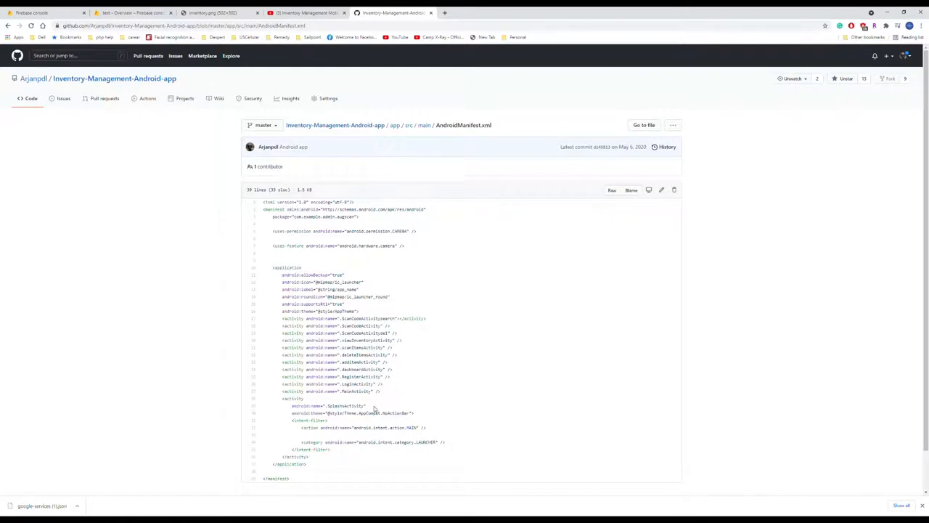
pyautogui.moveTo(383, 390)
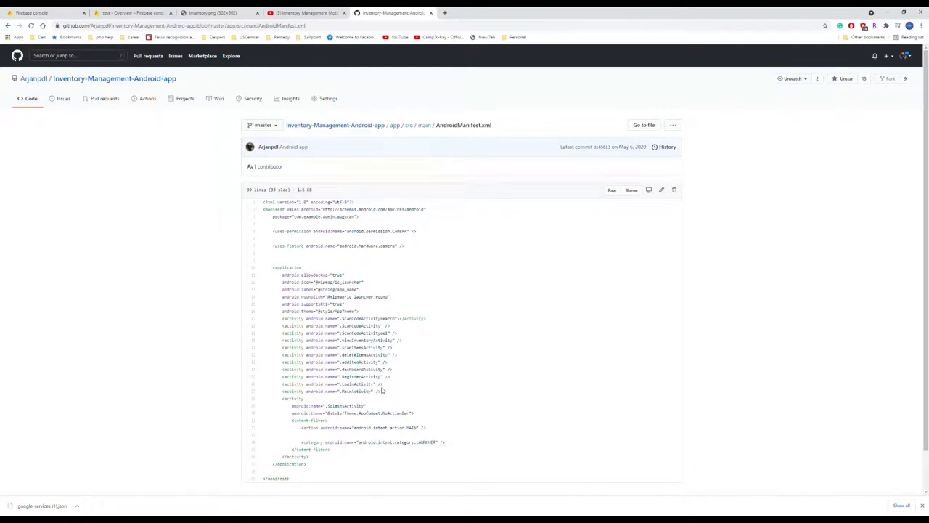
# Reach the repository home via the owner's profile, review the file list, then return to YouTube.
pyautogui.click(8, 26)
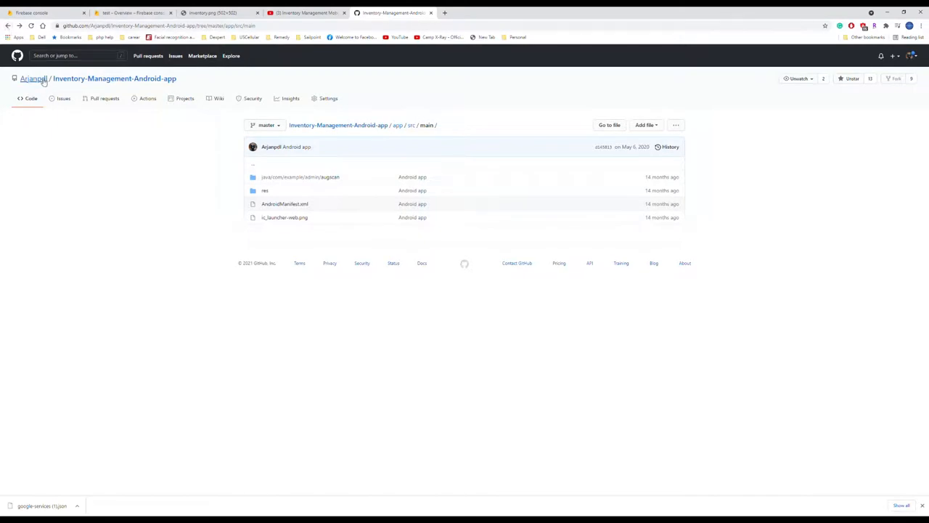
pyautogui.click(32, 78)
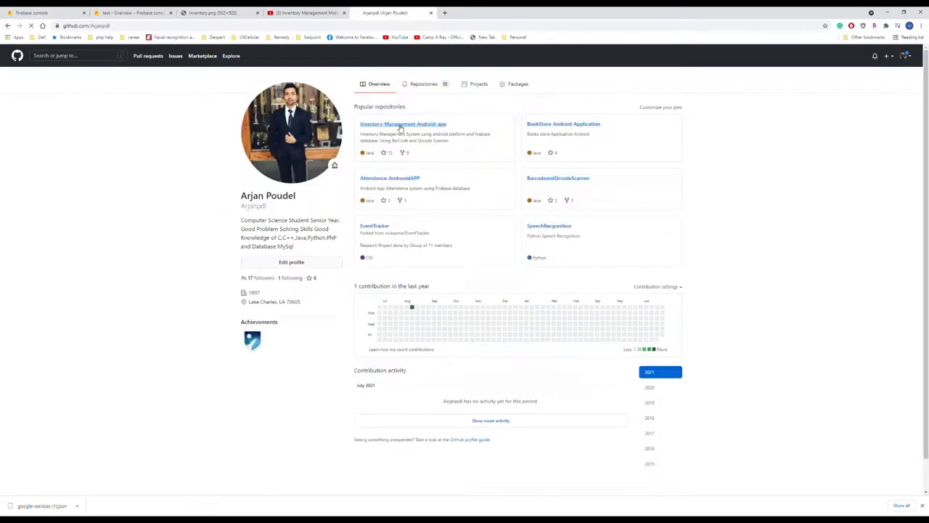
pyautogui.click(403, 124)
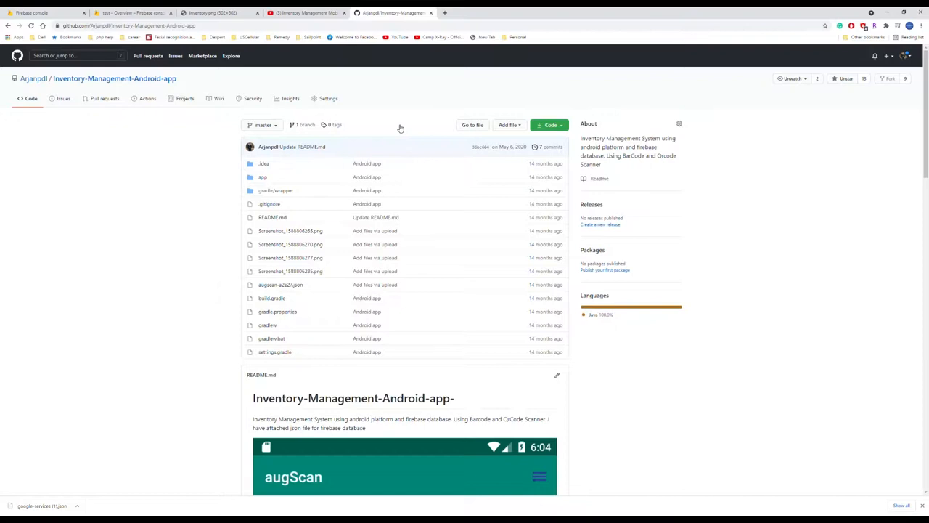
pyautogui.moveTo(424, 290)
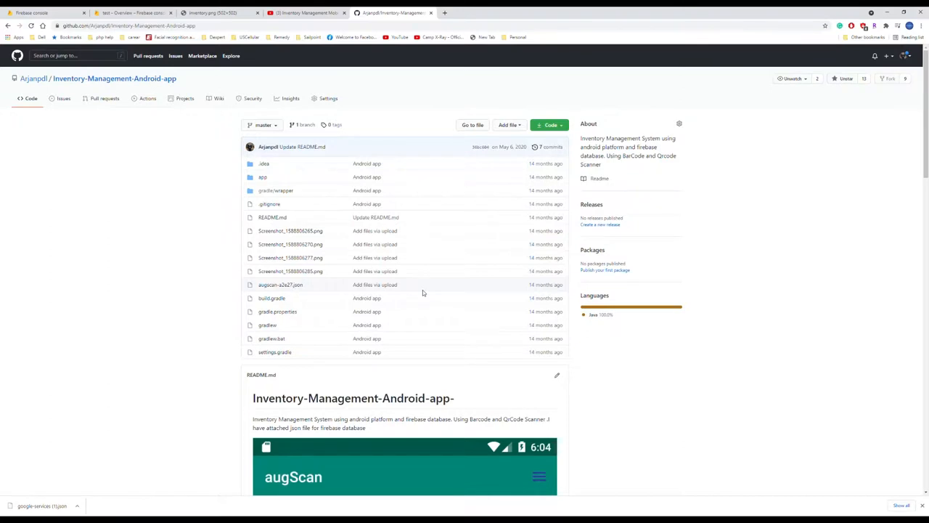
pyautogui.moveTo(427, 291)
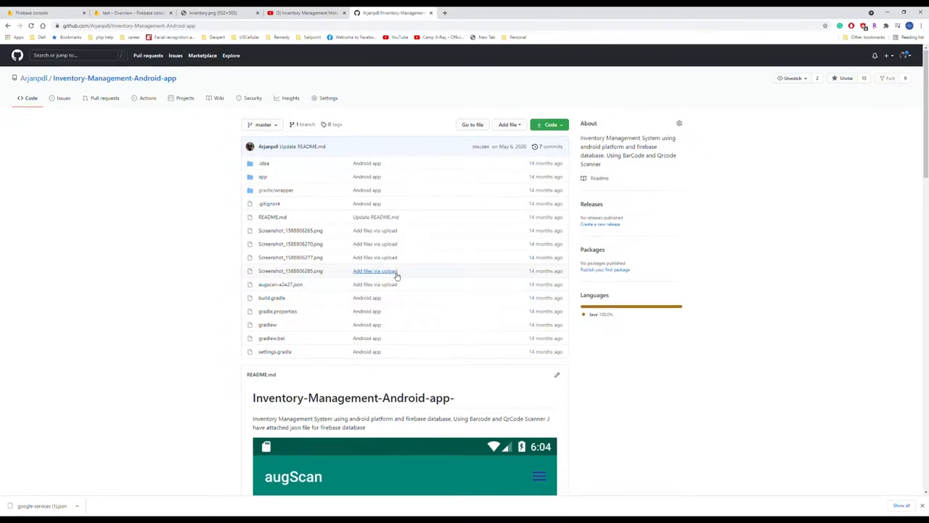
pyautogui.scroll(-3)
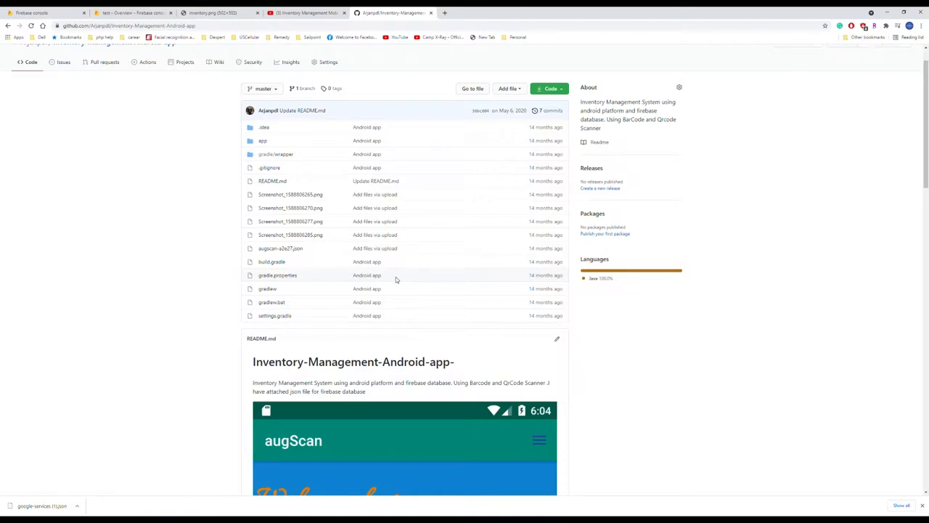
pyautogui.click(305, 12)
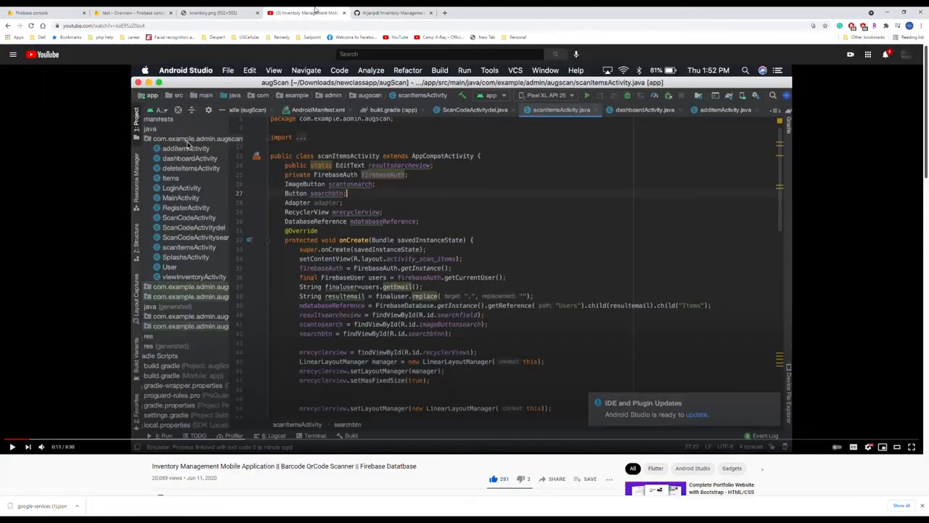
# Browse the channel's uploads, reopen the Inventory Management Mobile Application video, then go to Firebase.
pyautogui.scroll(-3)
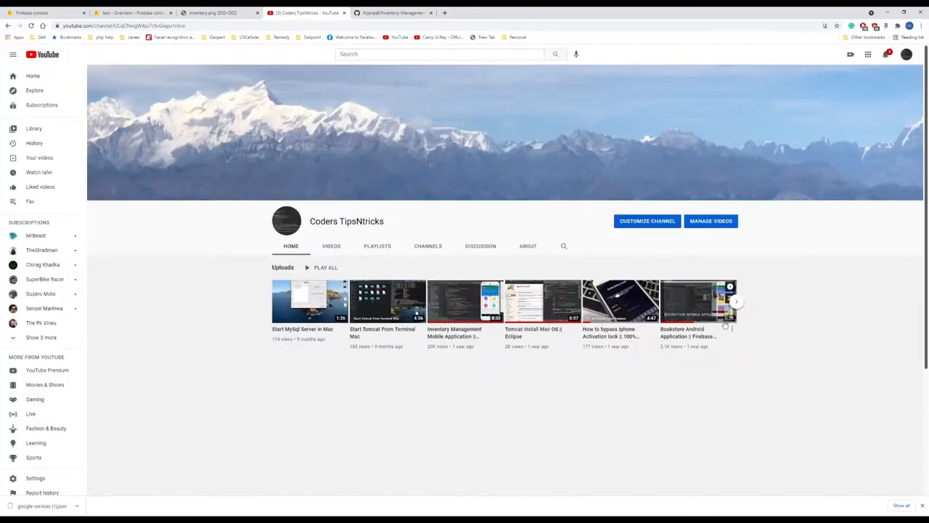
pyautogui.click(736, 301)
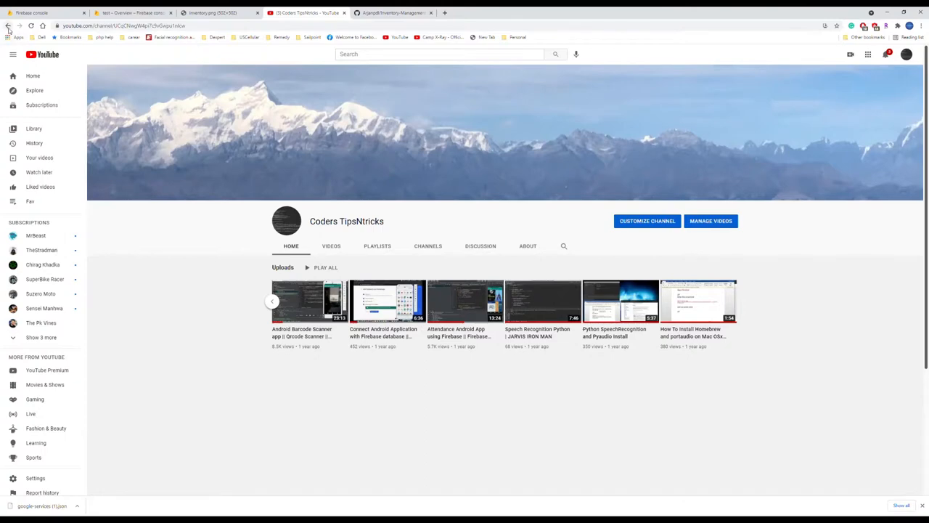
pyautogui.click(737, 301)
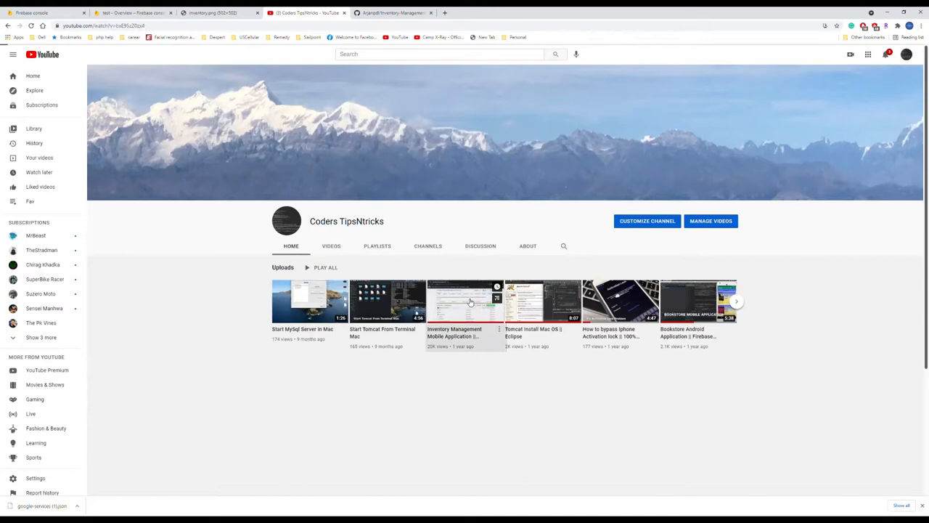
pyautogui.click(464, 301)
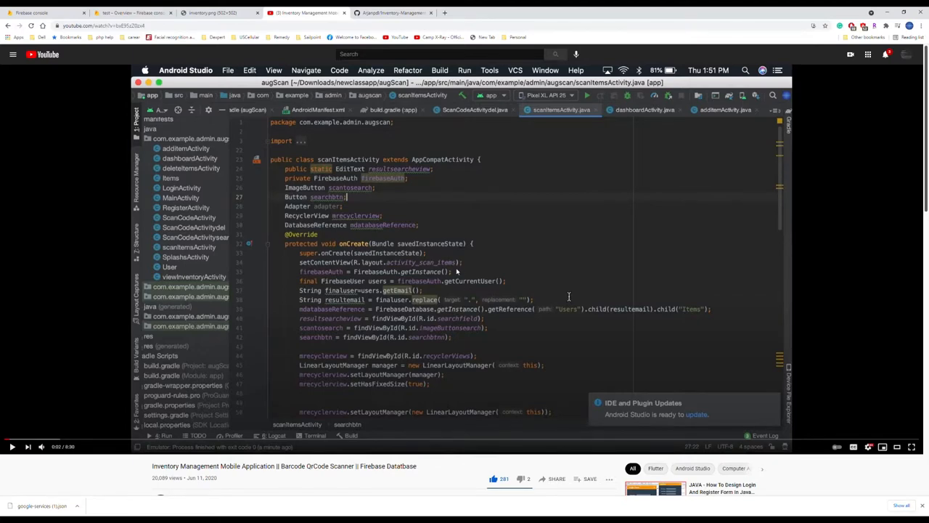
pyautogui.scroll(-3)
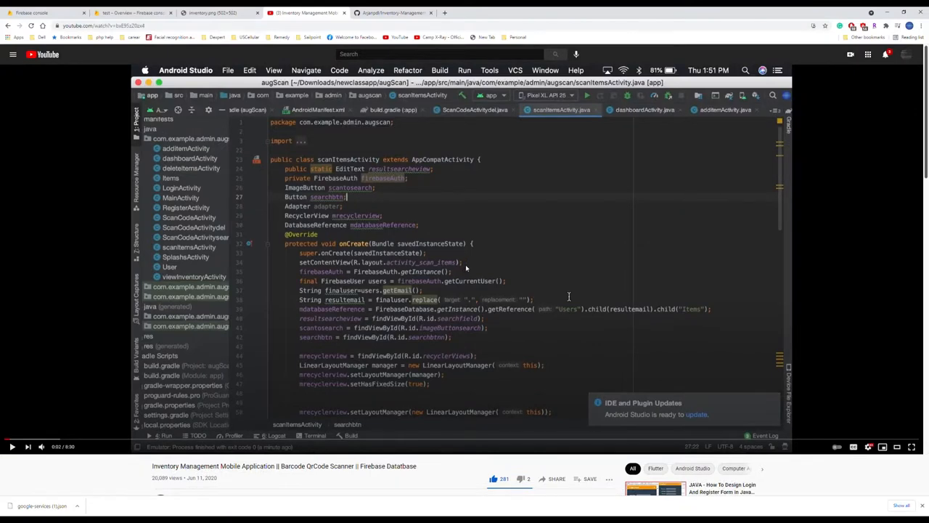
pyautogui.moveTo(476, 264)
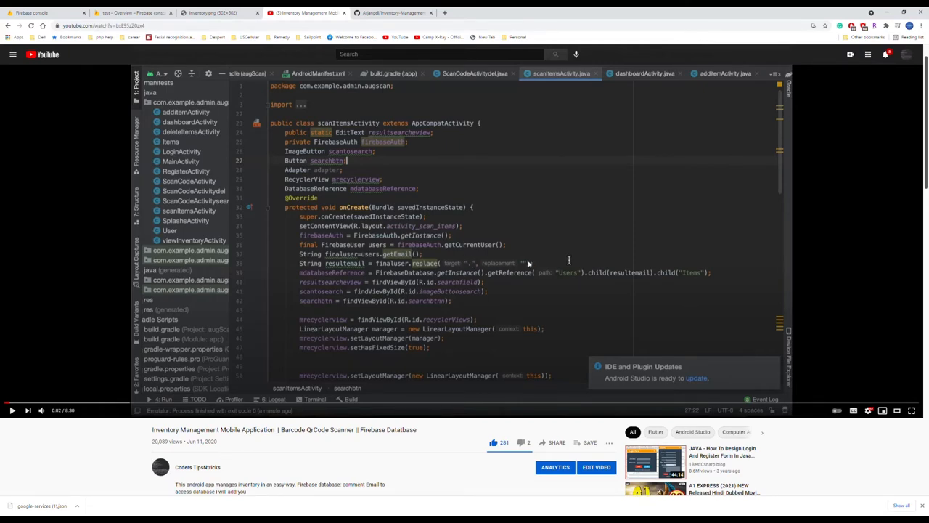
pyautogui.click(130, 11)
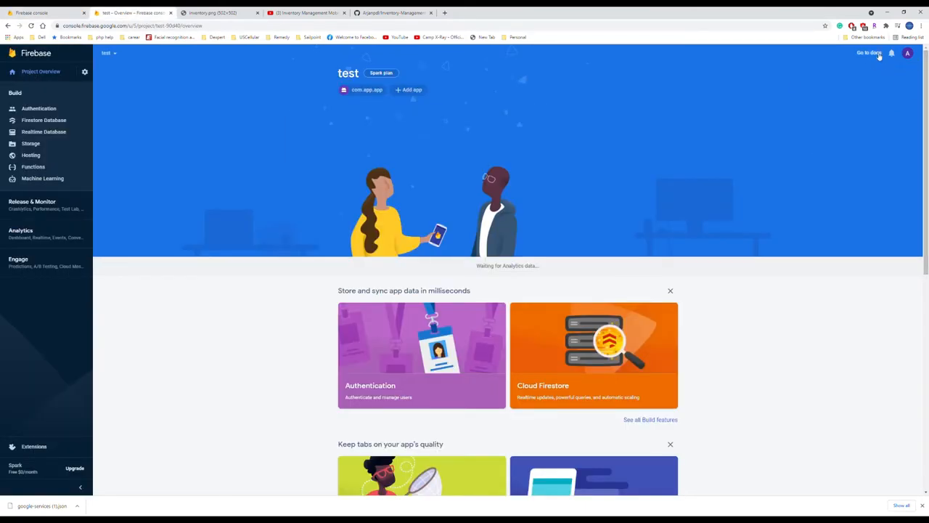
# Check the signed-in account and switch the console from test to the augScan project.
pyautogui.click(907, 53)
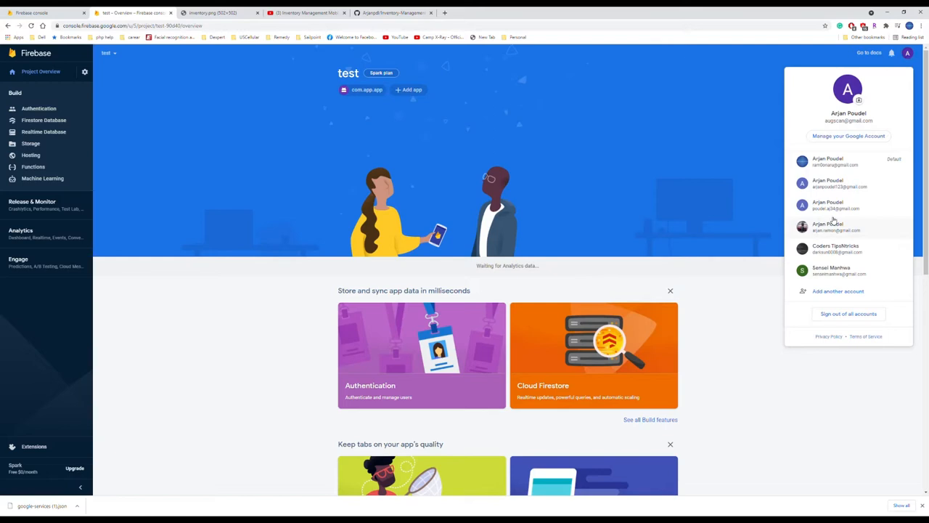
pyautogui.click(109, 53)
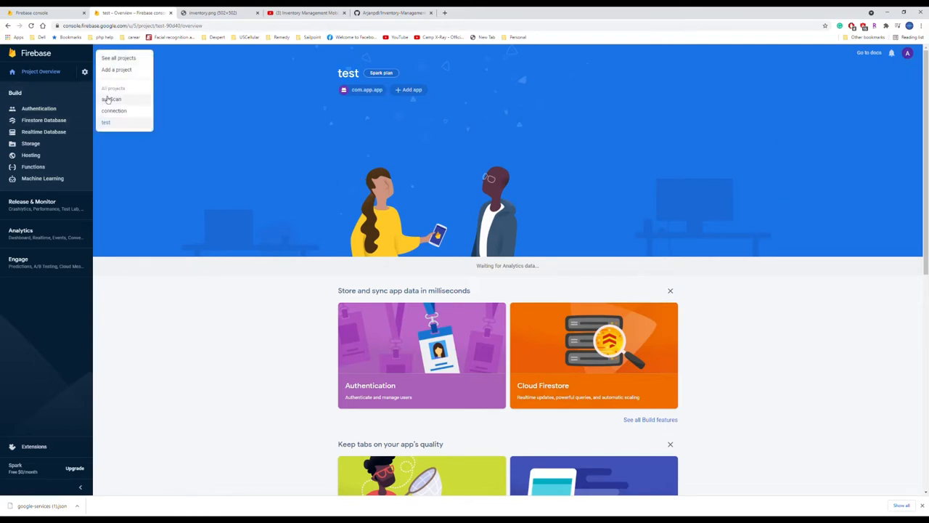
pyautogui.click(110, 99)
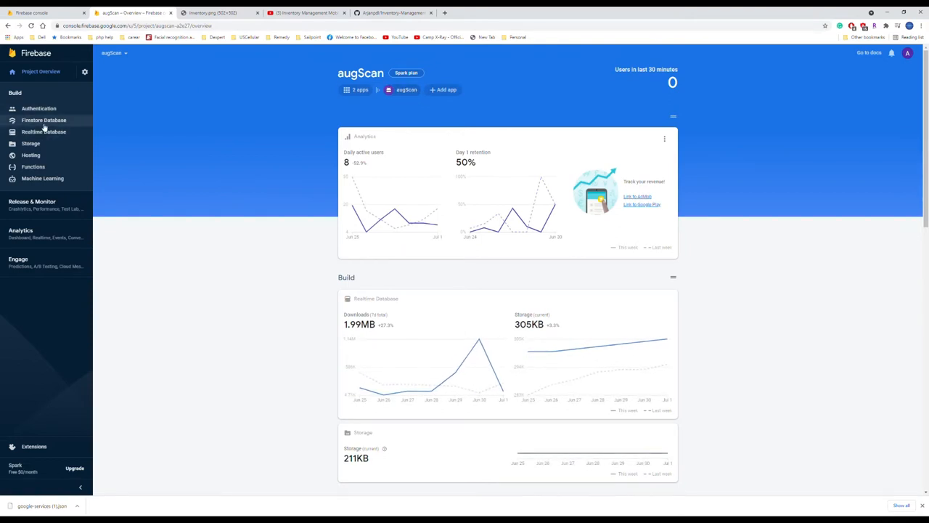
# Show the augScan Realtime Database data tree with its JSON export/import menu.
pyautogui.click(44, 131)
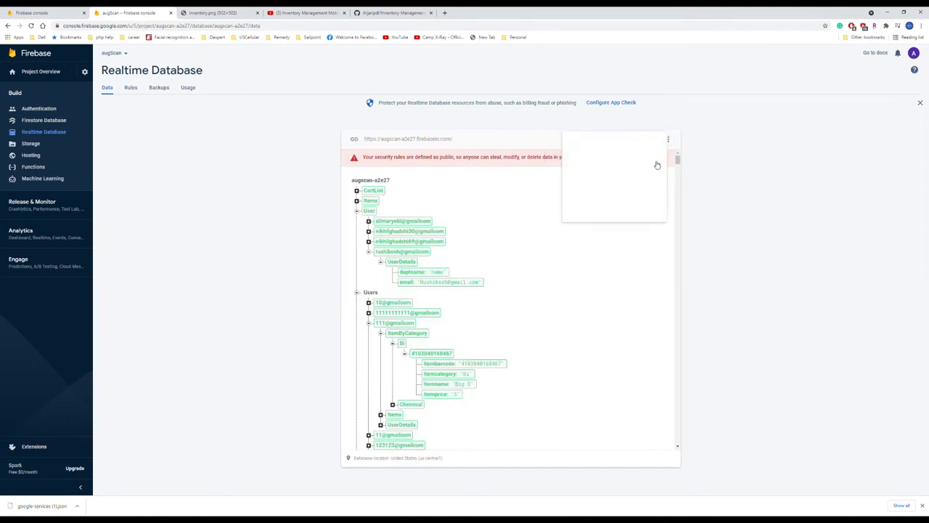
pyautogui.click(668, 140)
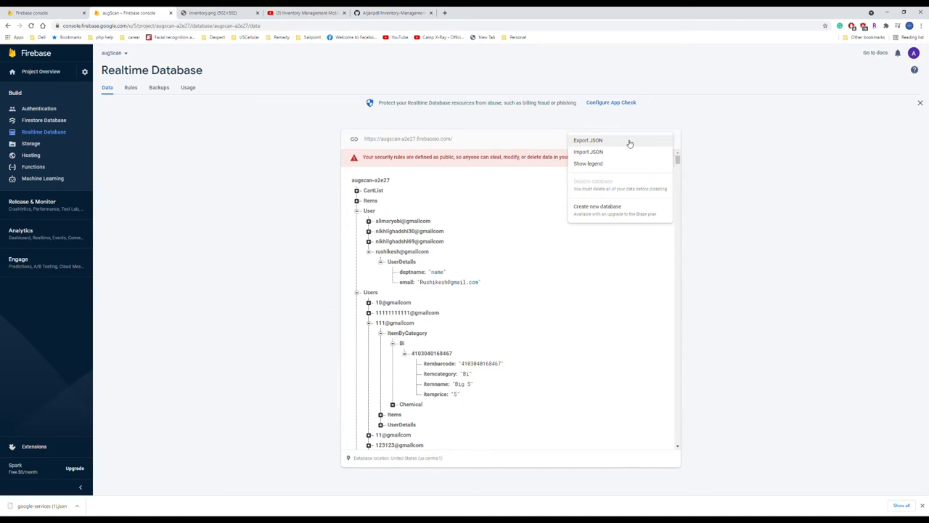
pyautogui.moveTo(623, 189)
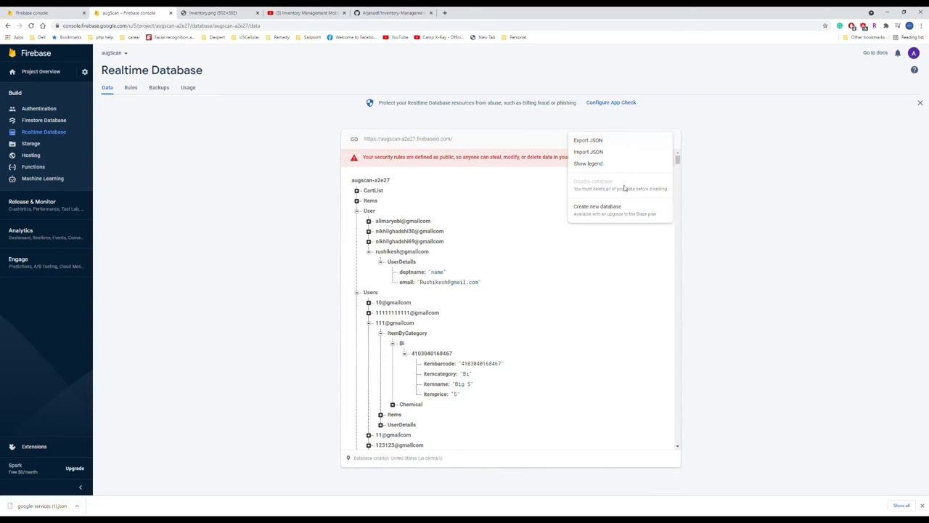